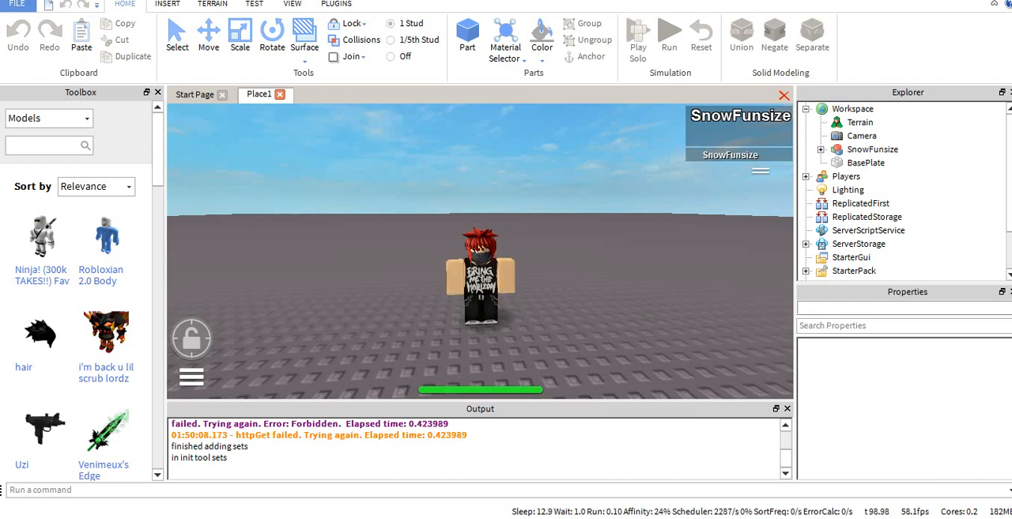
# - Close the Toolbox panel of free models so the 3D scene fills more of the window
pyautogui.click(157, 91)
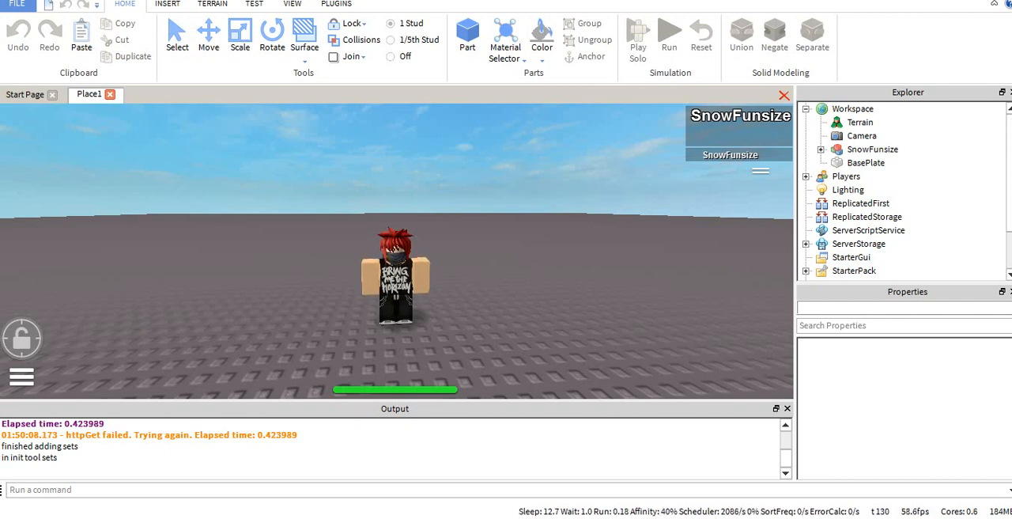
# - Select Workspace in the Explorer to view its properties and open its context menu
pyautogui.click(860, 122)
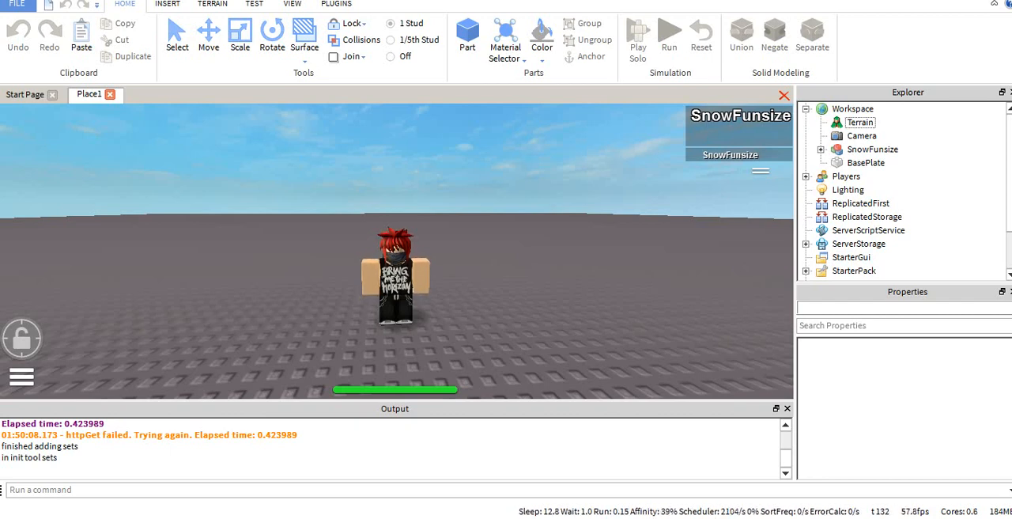
pyautogui.click(852, 109)
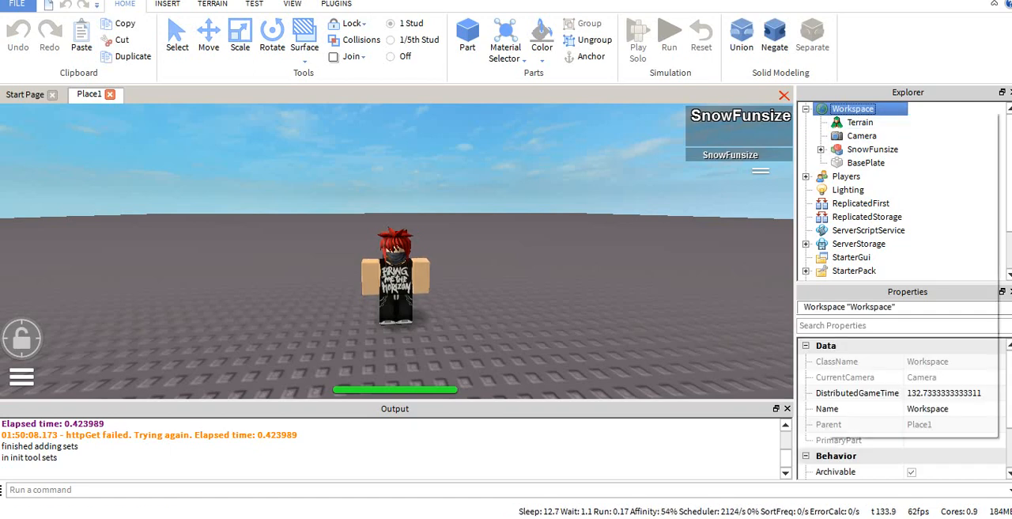
pyautogui.rightClick(853, 108)
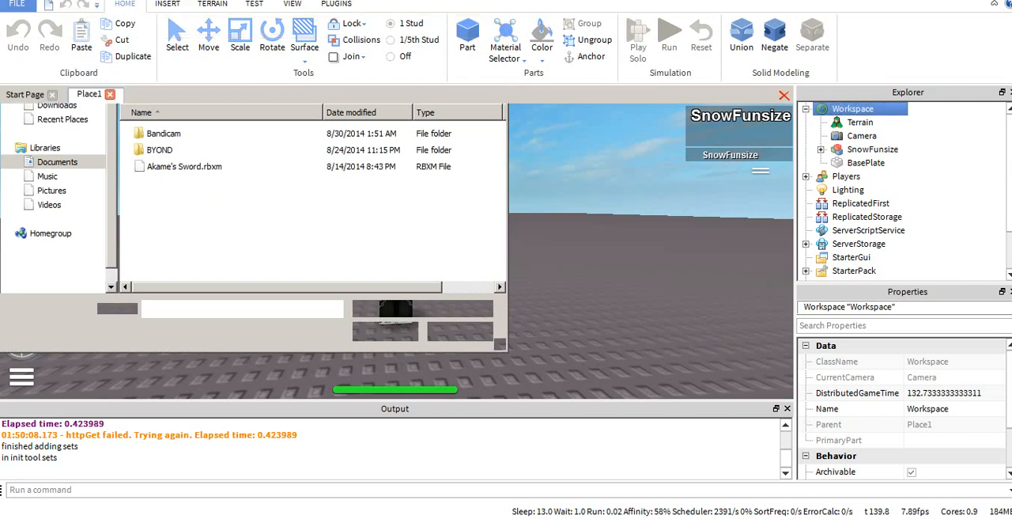
pyautogui.rightClick(852, 108)
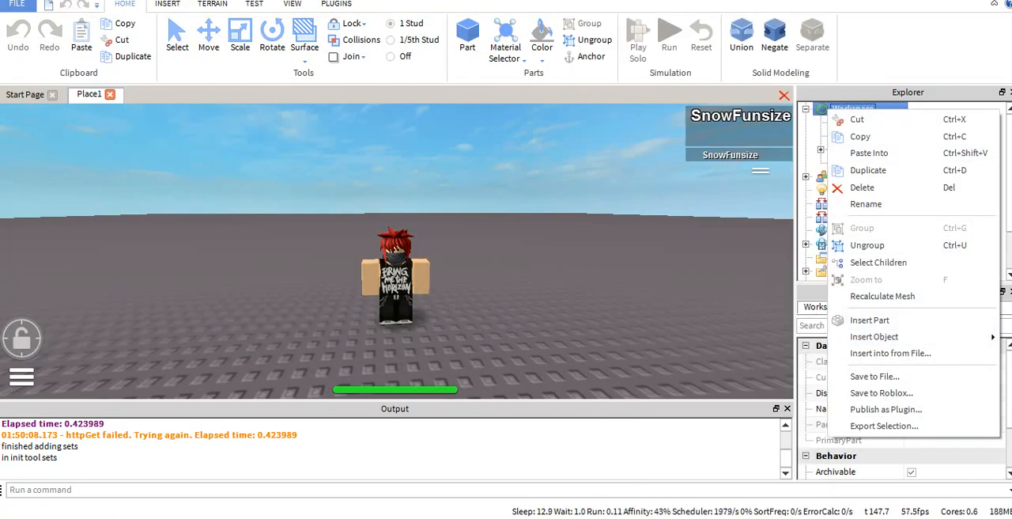
# - Insert a Script object into the Workspace and expand SnowFunsize in the Explorer
pyautogui.click(875, 336)
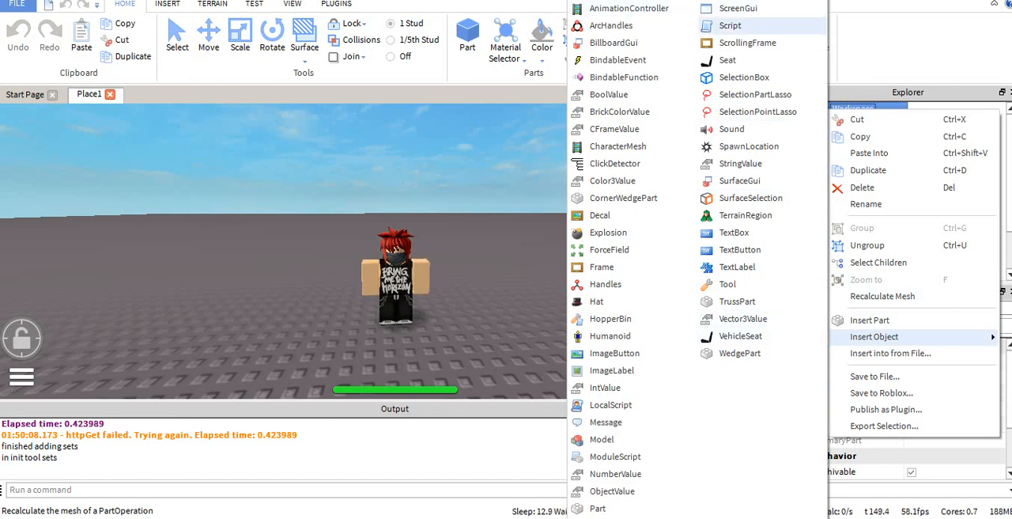
pyautogui.click(729, 26)
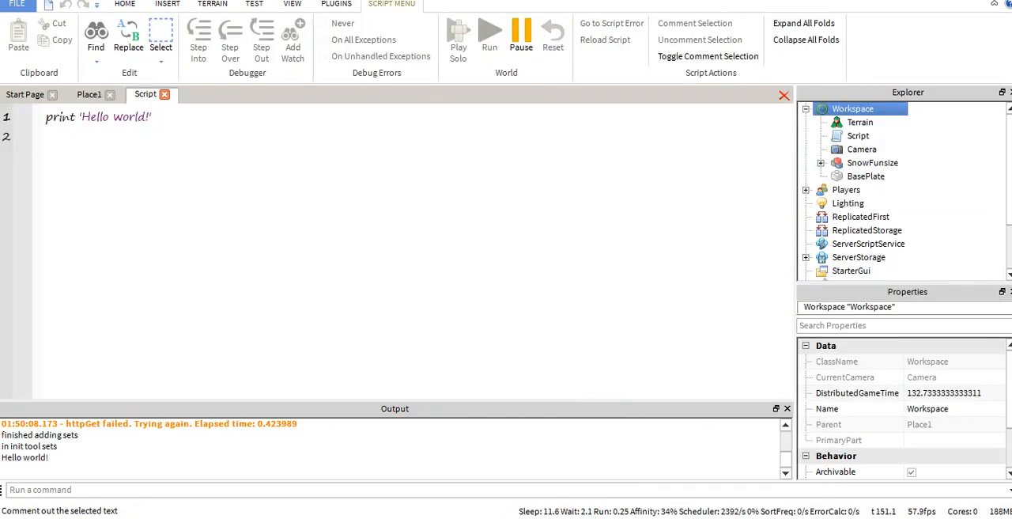
pyautogui.click(821, 162)
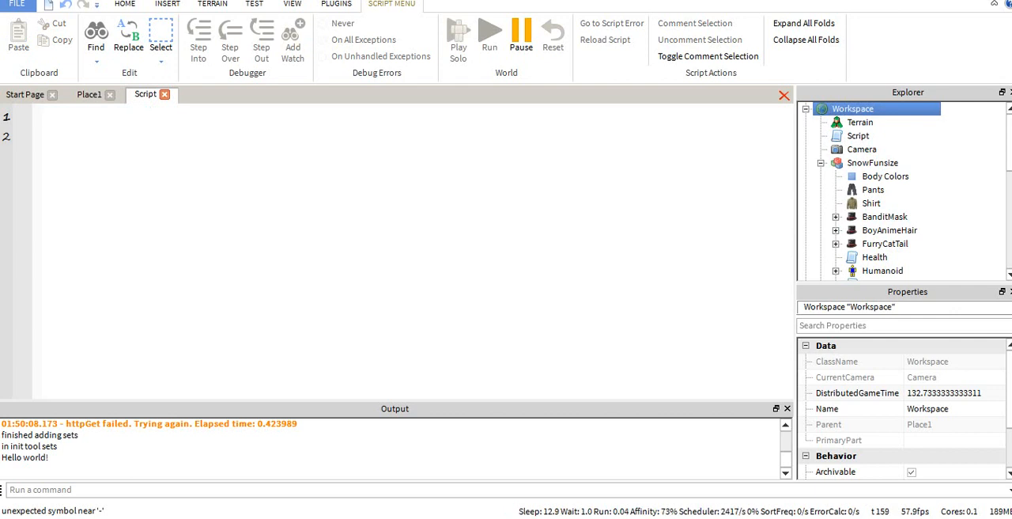
# - Write 'local Childz = game.Workspace.SnowFunsize:GetChildren()' using autocomplete for GetChildren
pyautogui.write('local')
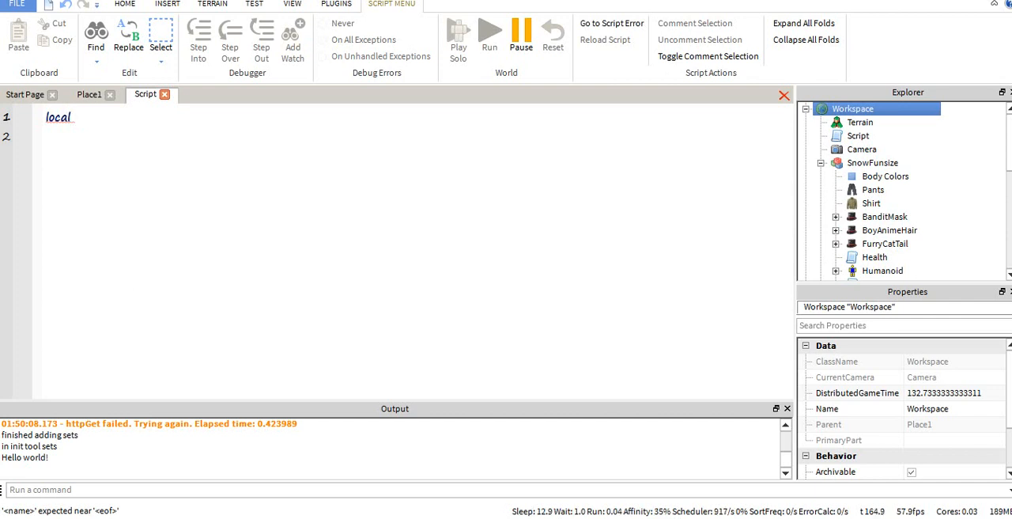
pyautogui.write('Childz')
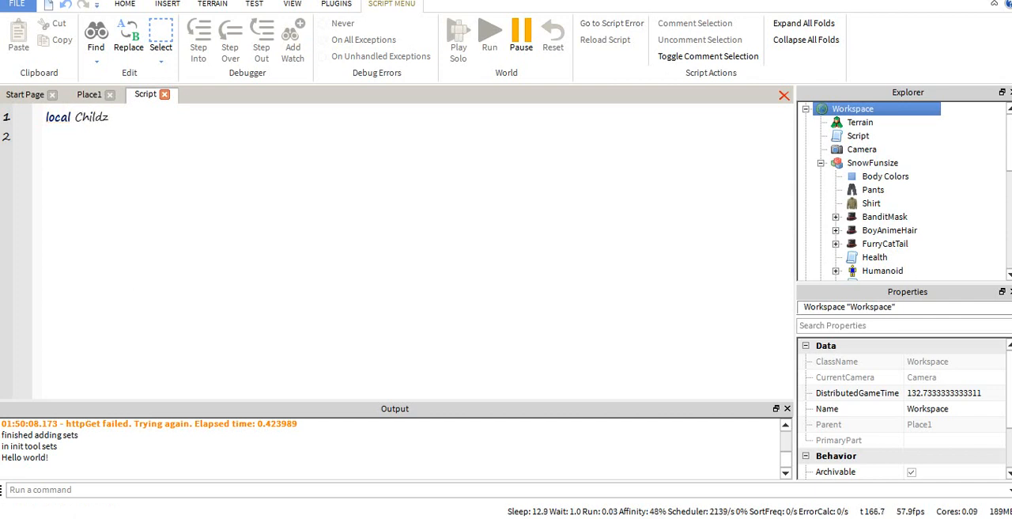
pyautogui.write('= game.Workspace.Sm')
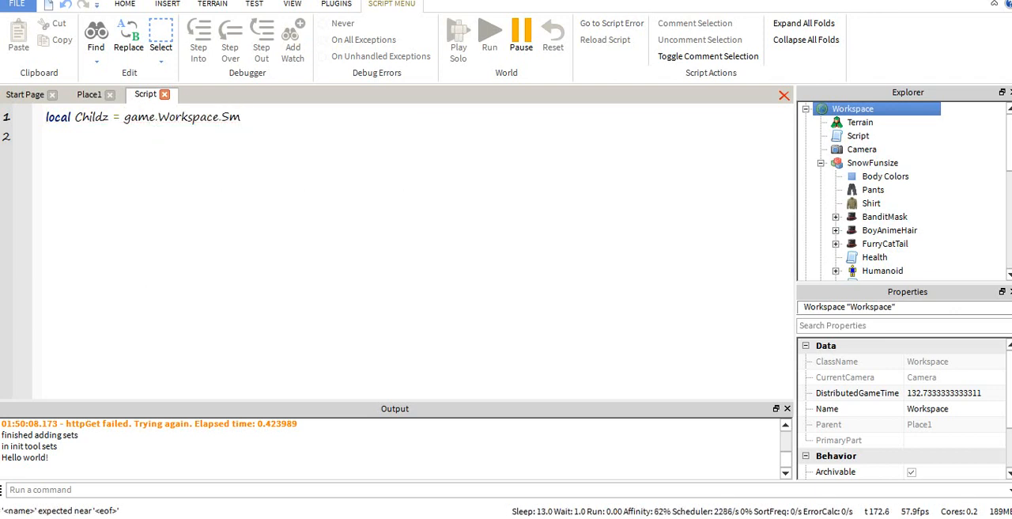
pyautogui.write('SnowFunsize')
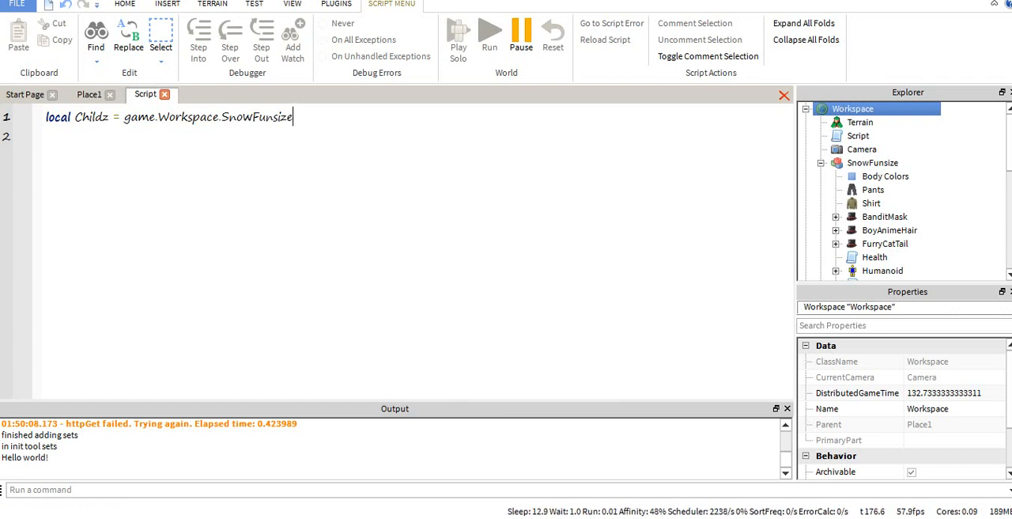
pyautogui.write('.')
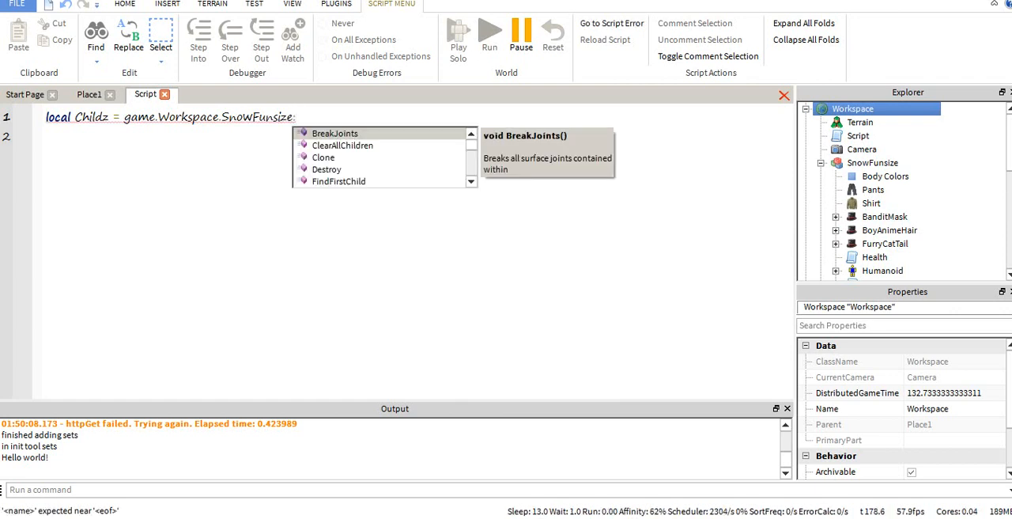
pyautogui.write('Get')
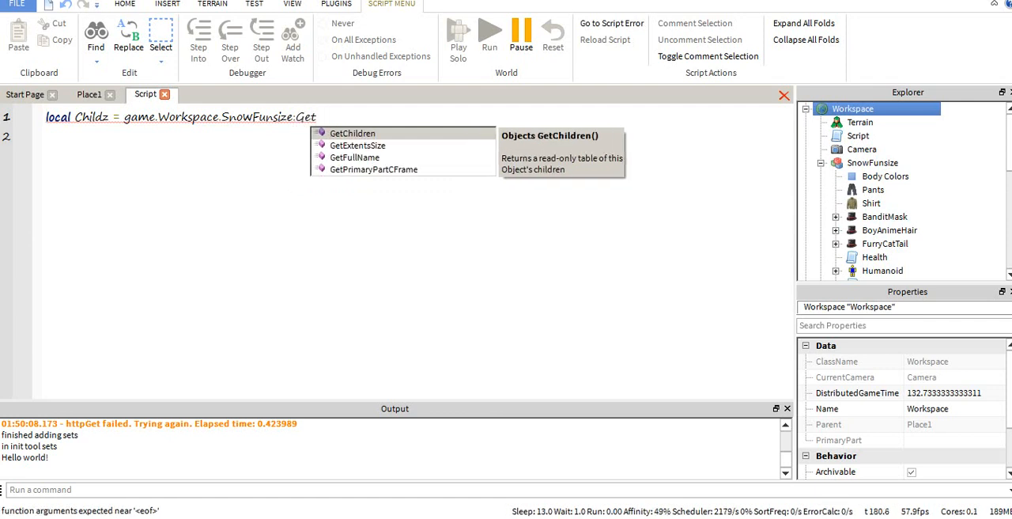
pyautogui.press('Tab')
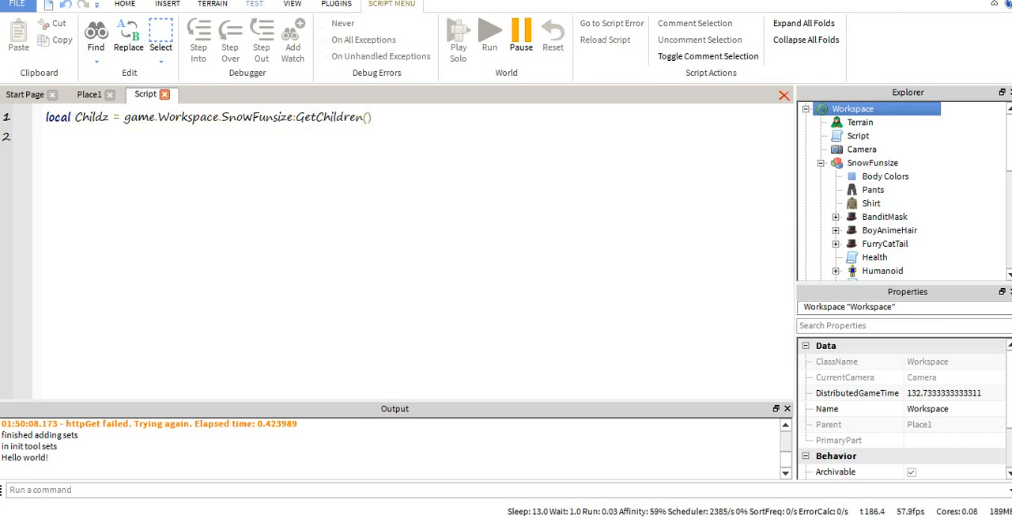
# - Browse the Object Browser class list, then close it and return to Place1
pyautogui.click(291, 4)
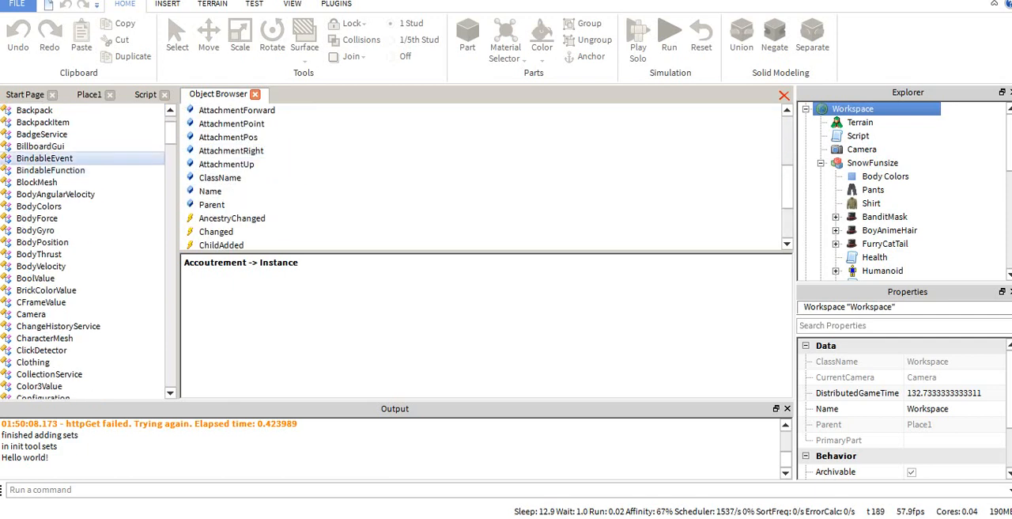
pyautogui.scroll(-3)
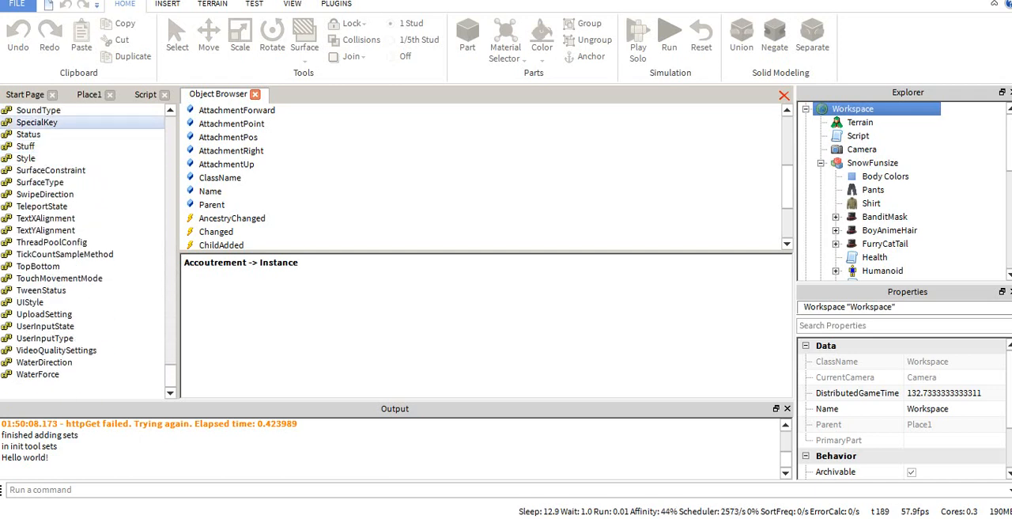
pyautogui.click(145, 94)
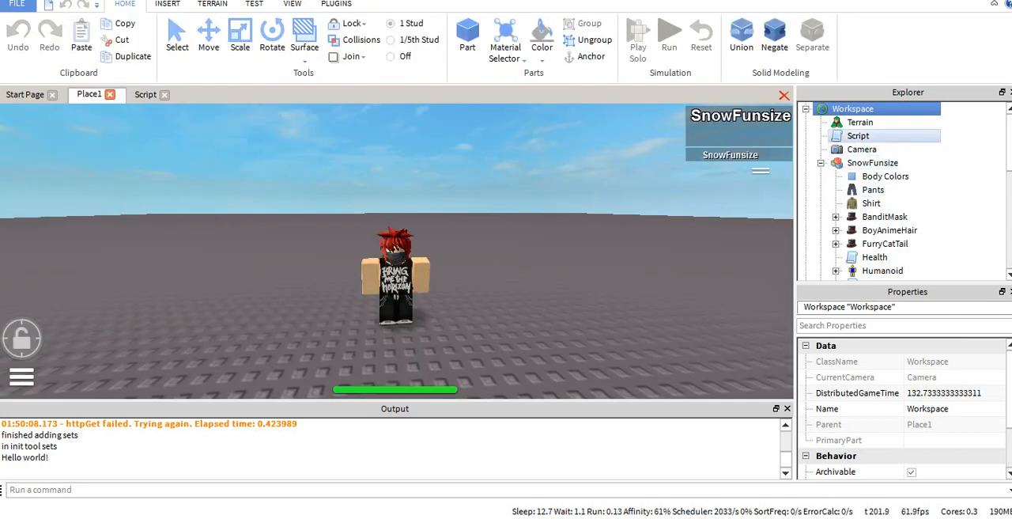
# - Reopen the Script and add a print(Childz) line to test the table
pyautogui.click(858, 136)
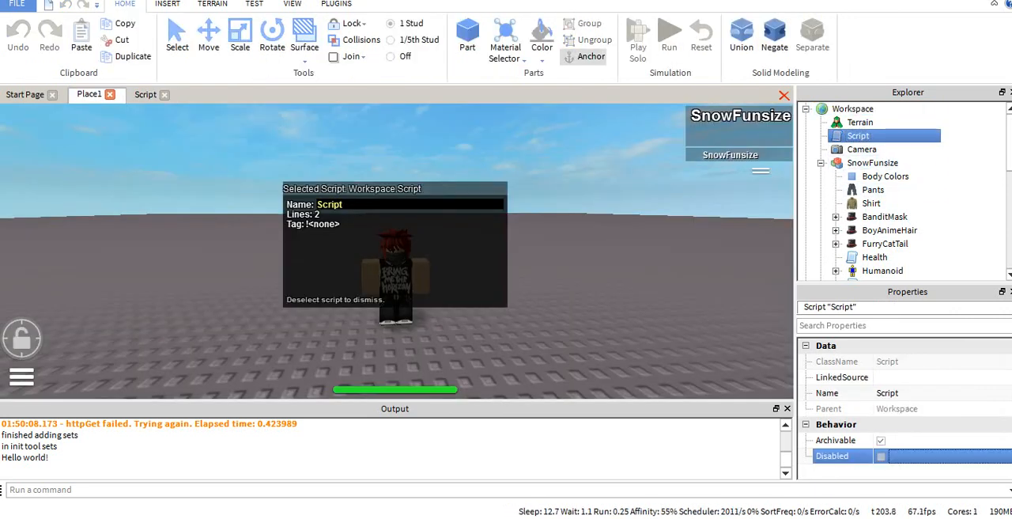
pyautogui.click(144, 95)
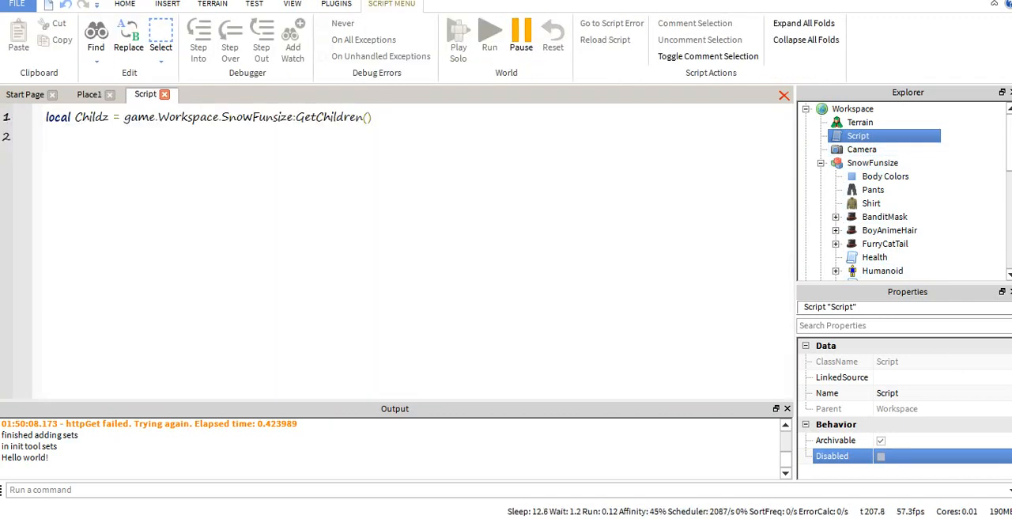
pyautogui.write('print')
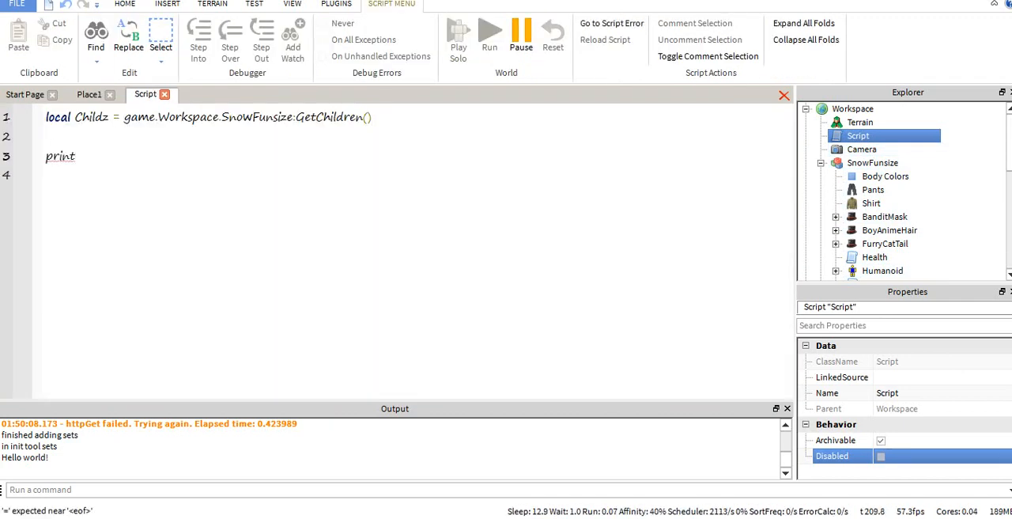
pyautogui.write('(Childs')
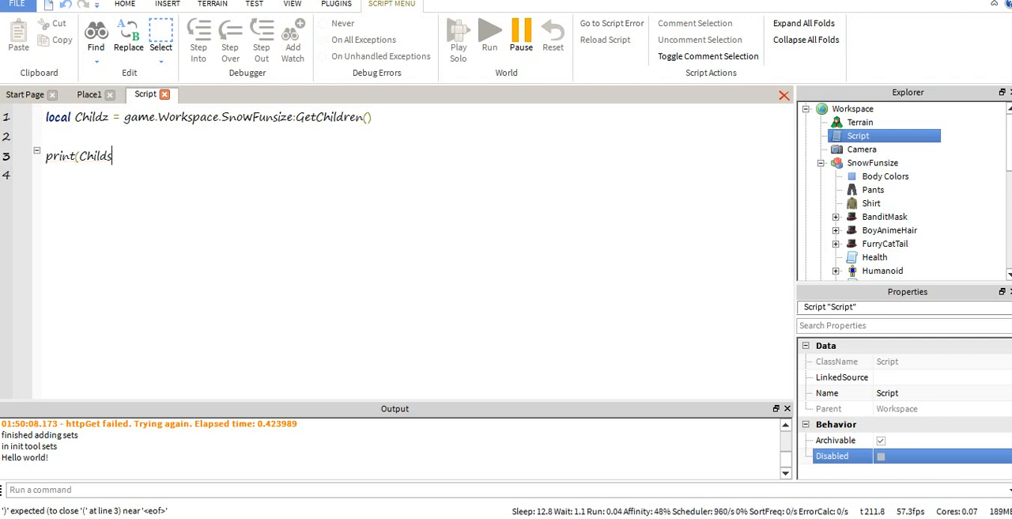
pyautogui.write('z)')
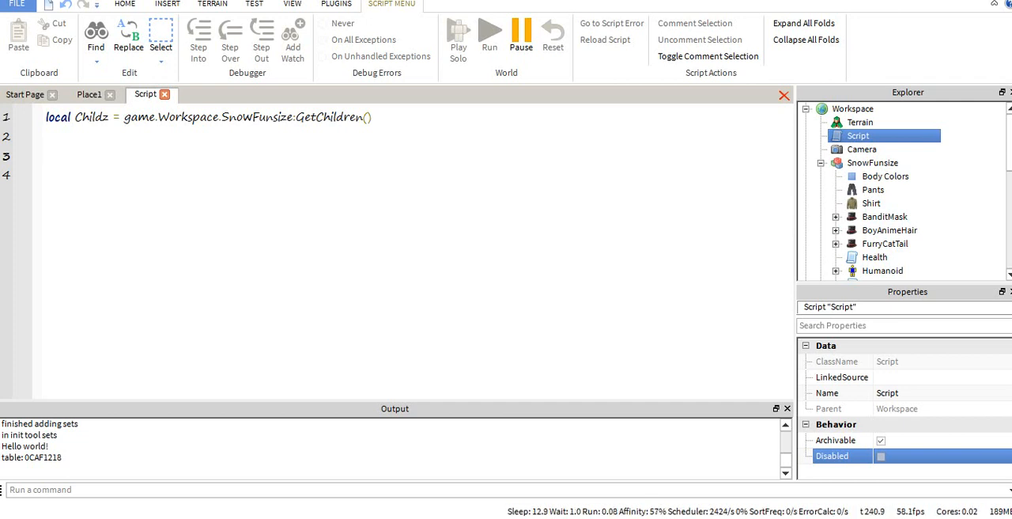
# - Write the loop header 'for Check = 1, #Childz do'
pyautogui.write('for')
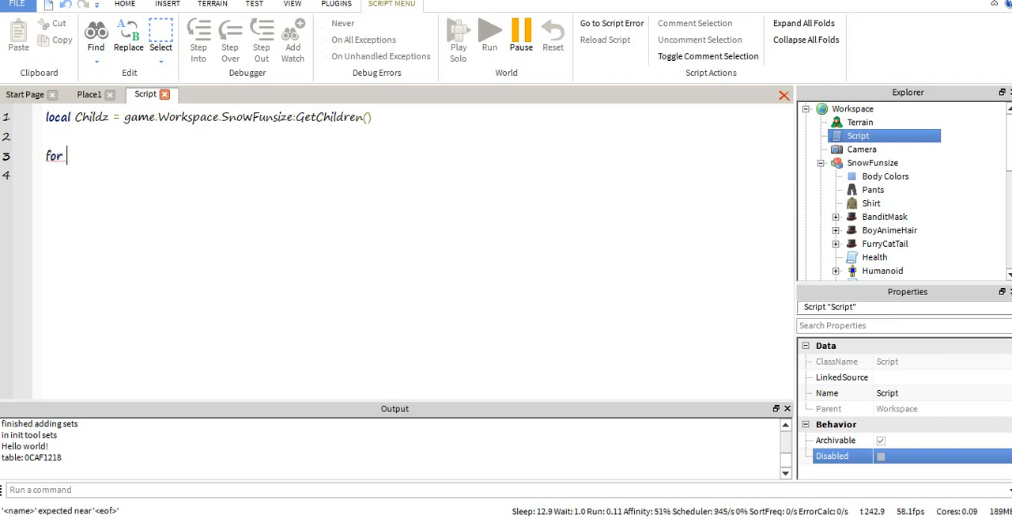
pyautogui.write('Check = 1')
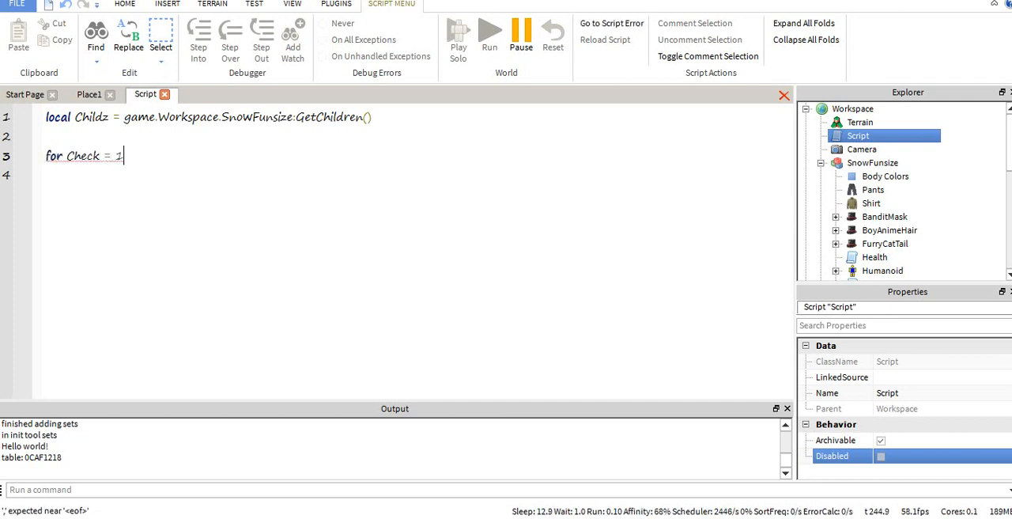
pyautogui.write(', 41')
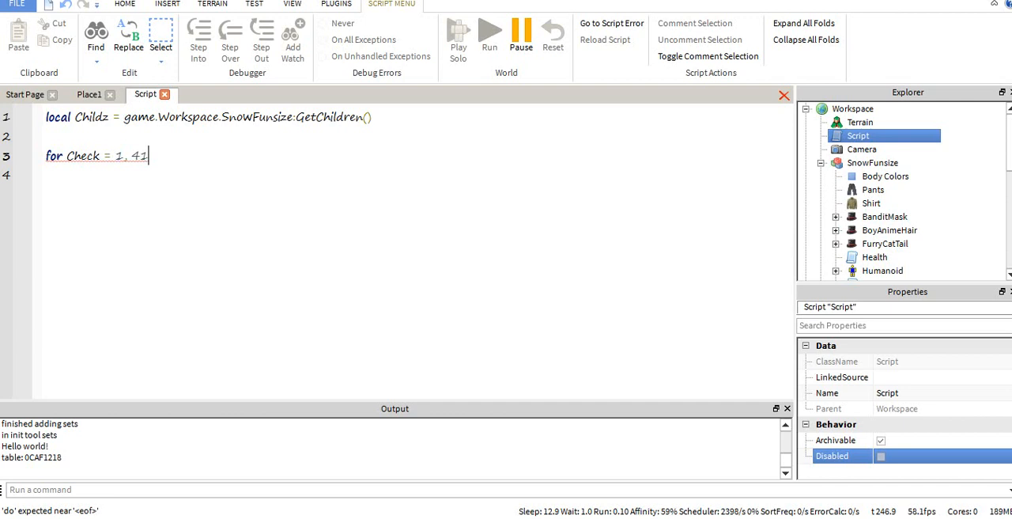
pyautogui.write('02463')
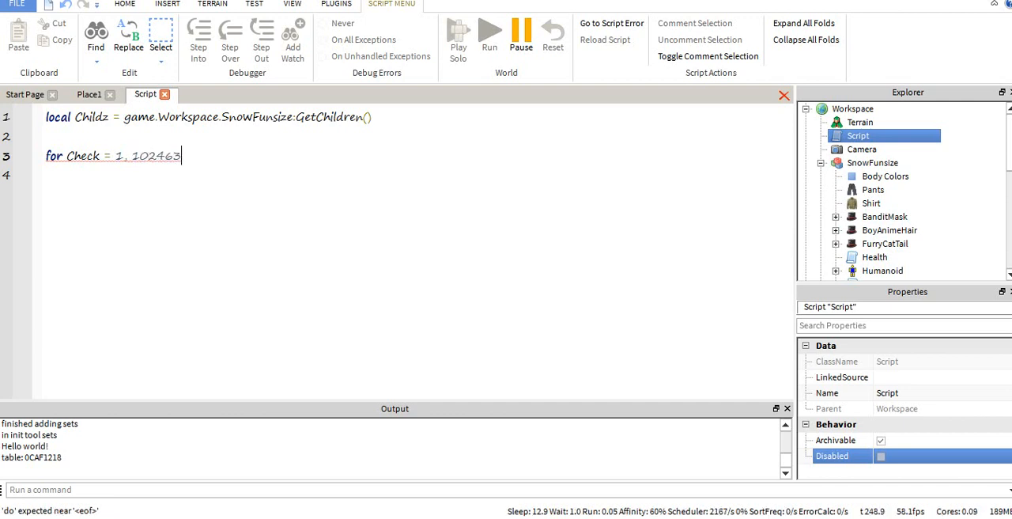
pyautogui.write('7')
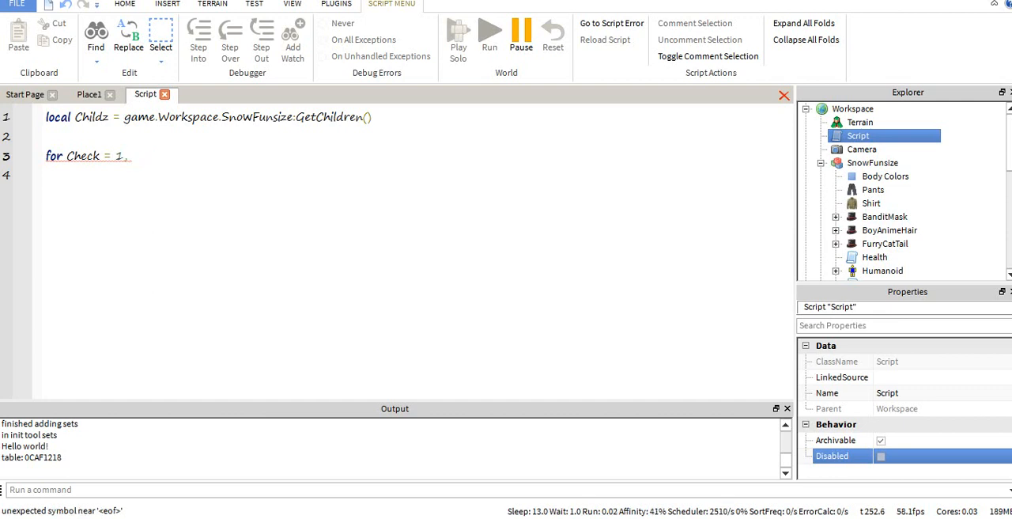
pyautogui.write('#')
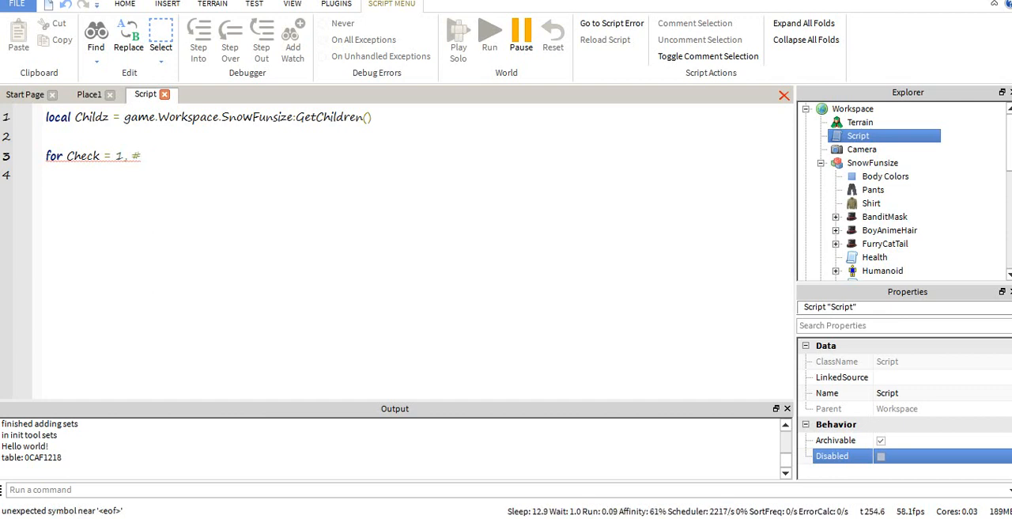
pyautogui.write('Childz do')
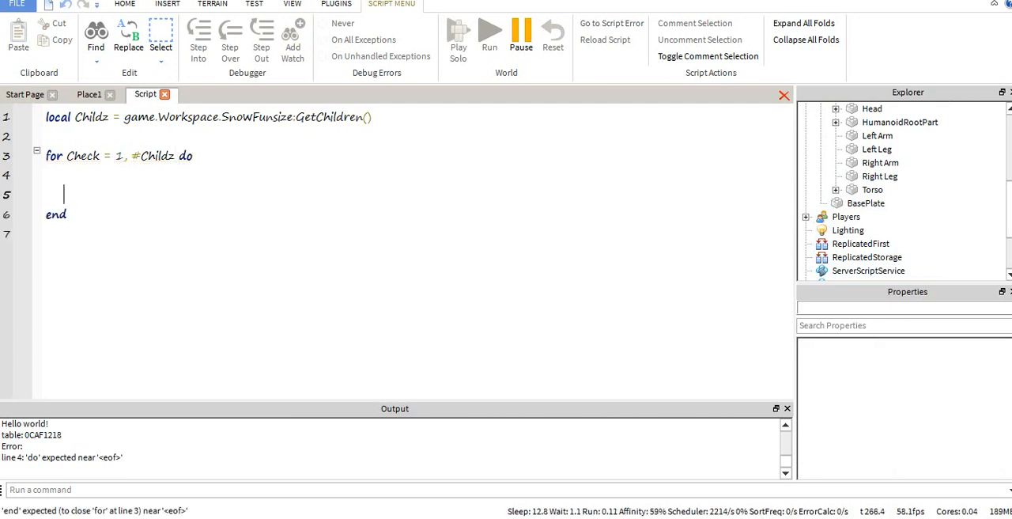
# - Add wait(0.1) and print(Childz inside the loop body
pyautogui.write('wait(0.1')
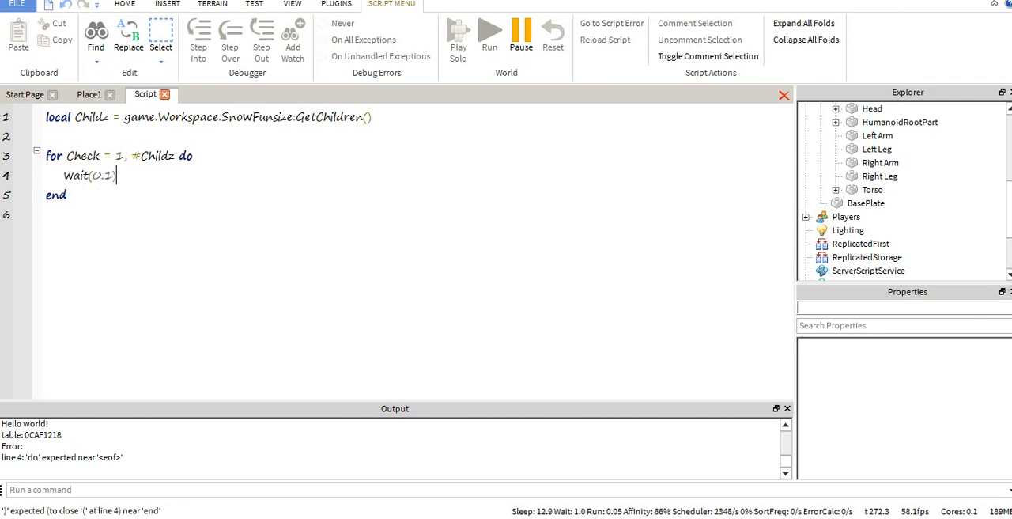
pyautogui.write('pr')
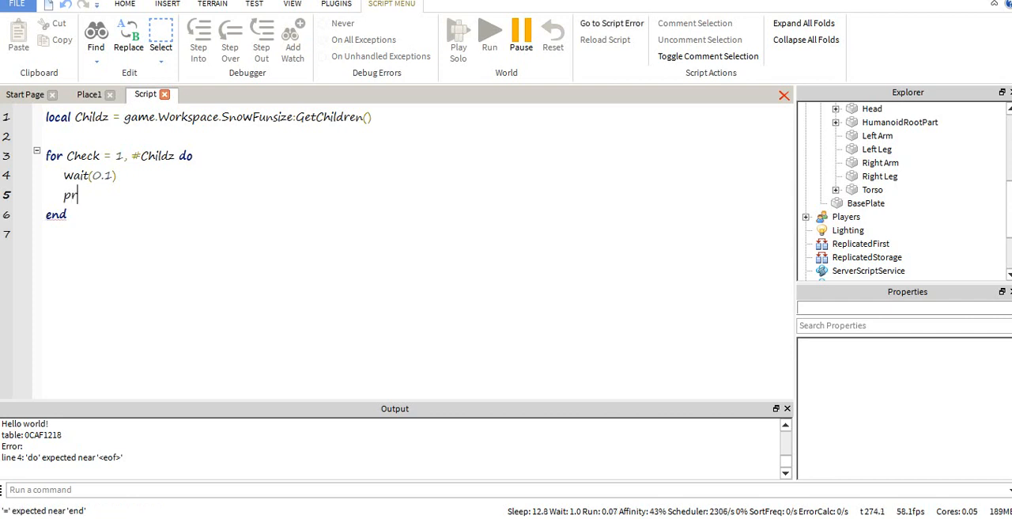
pyautogui.write('int(Chil')
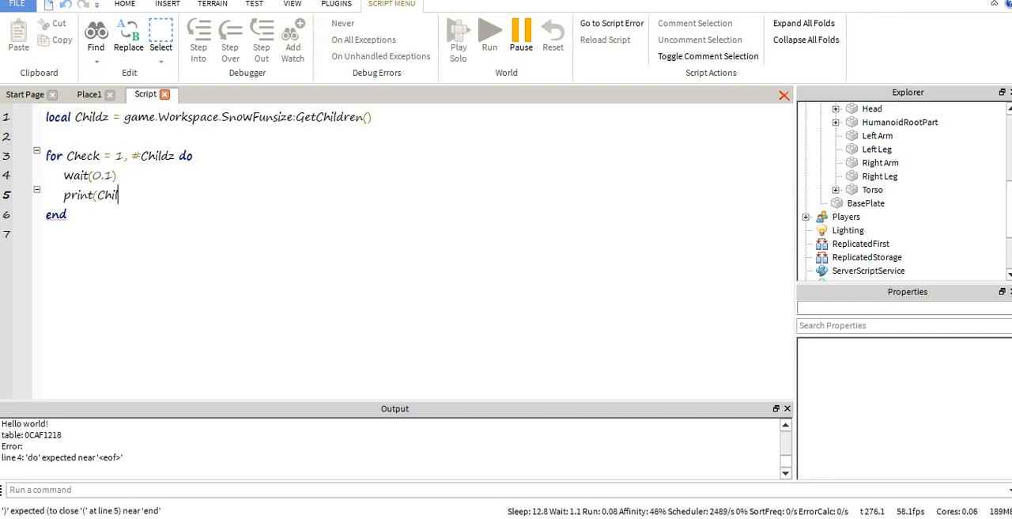
pyautogui.write('dz')
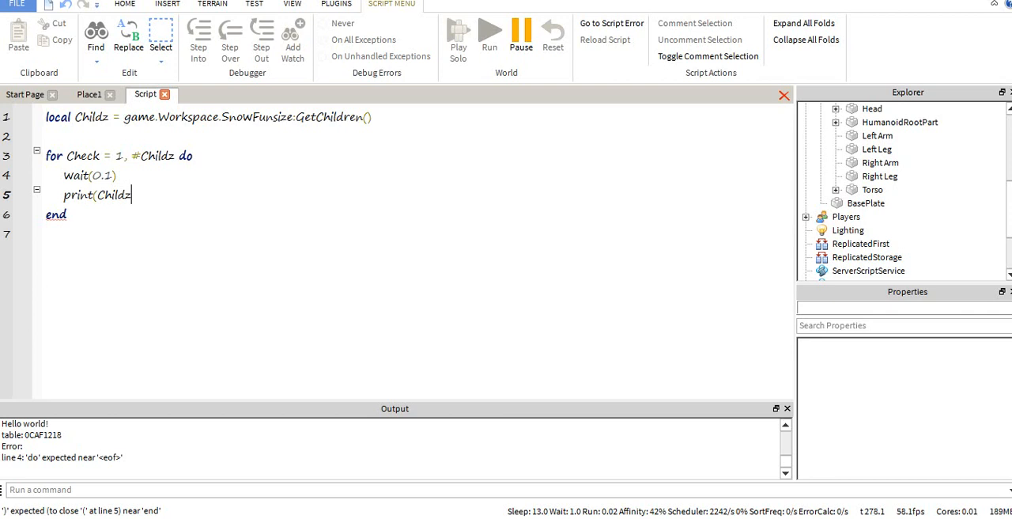
# - Run the game in Place1 to check output, then delete the print(Childz) line
pyautogui.click(89, 94)
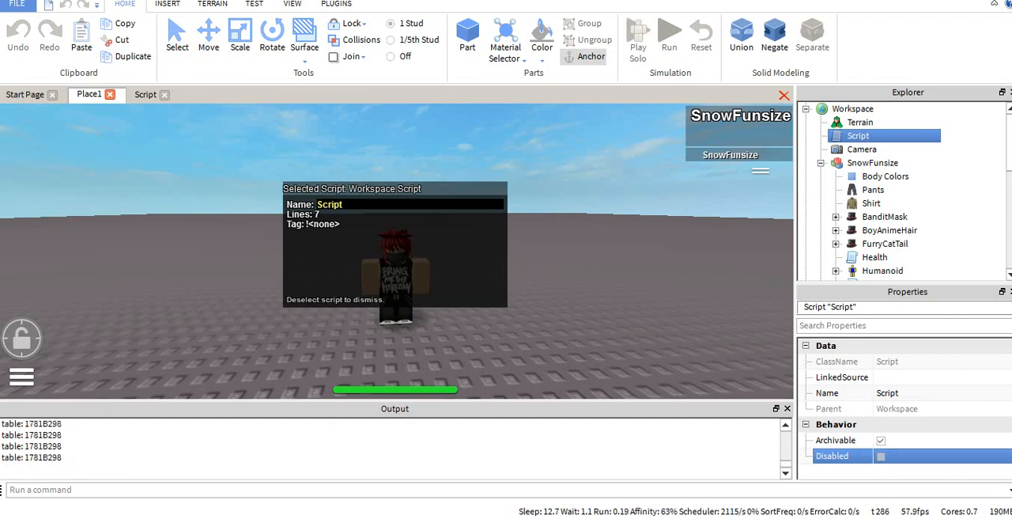
pyautogui.click(145, 94)
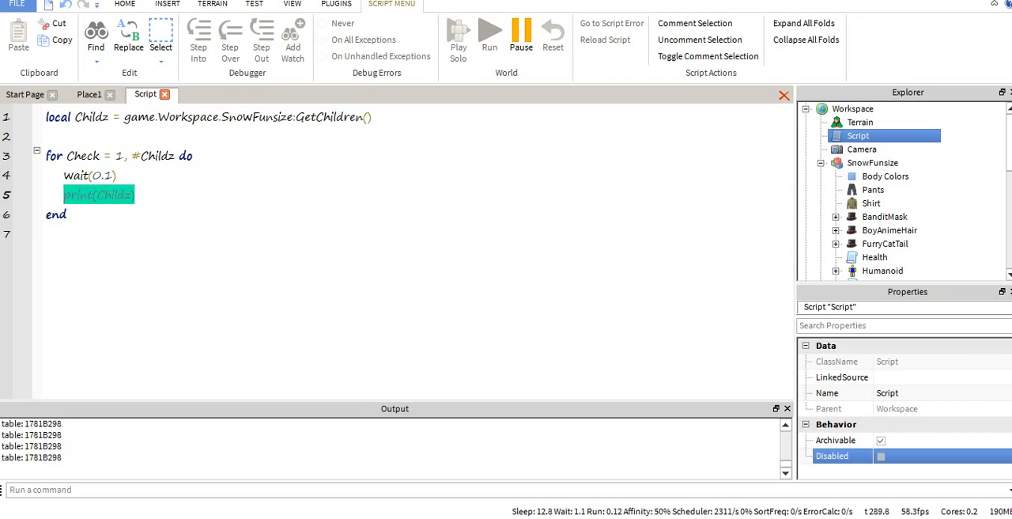
pyautogui.press('Delete')
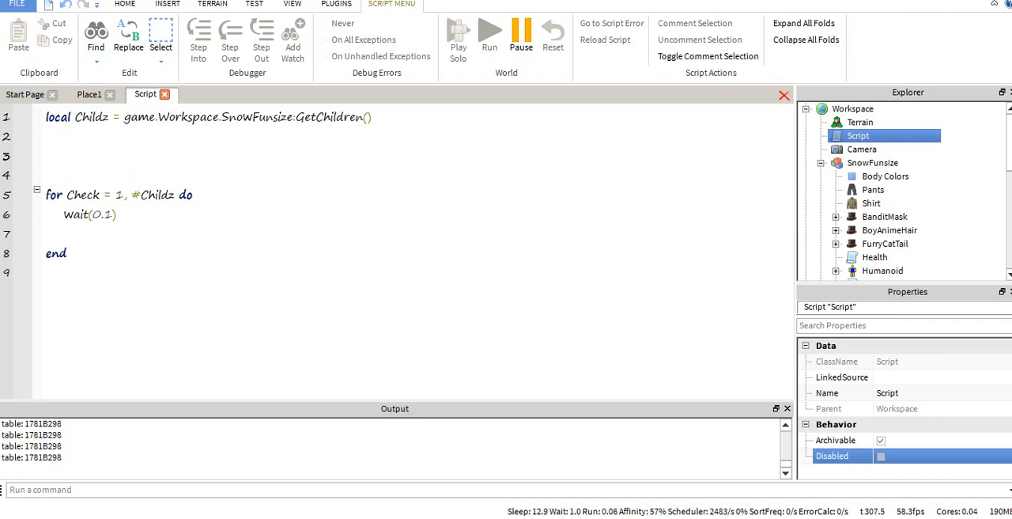
# - Type 'local MahTable = {"Derp", 262, false}' above the loop
pyautogui.write('local')
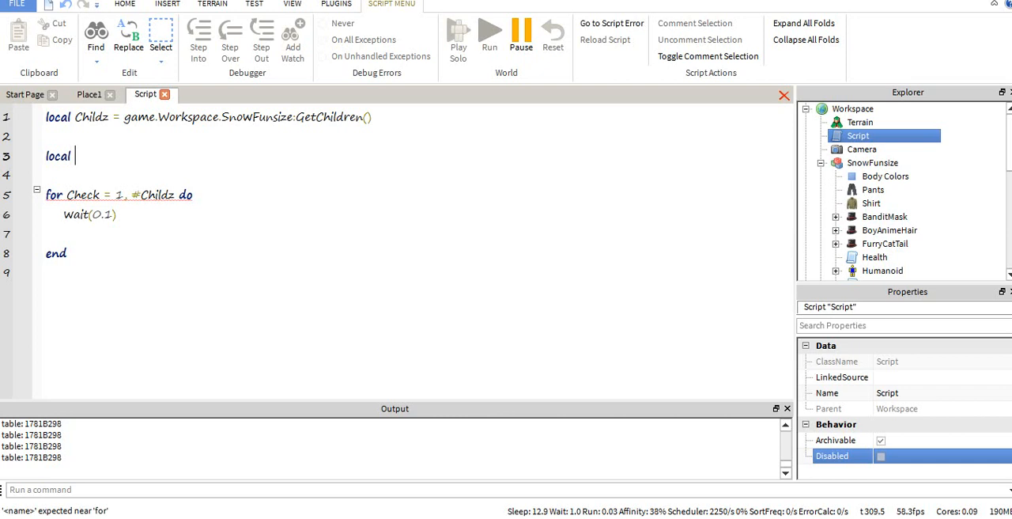
pyautogui.write('MahTable = {')
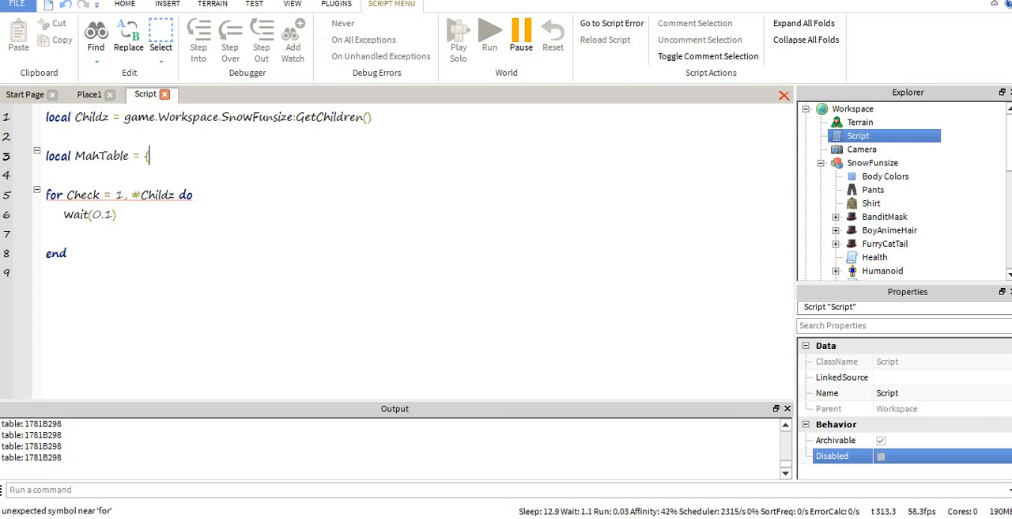
pyautogui.write('"Derp"}')
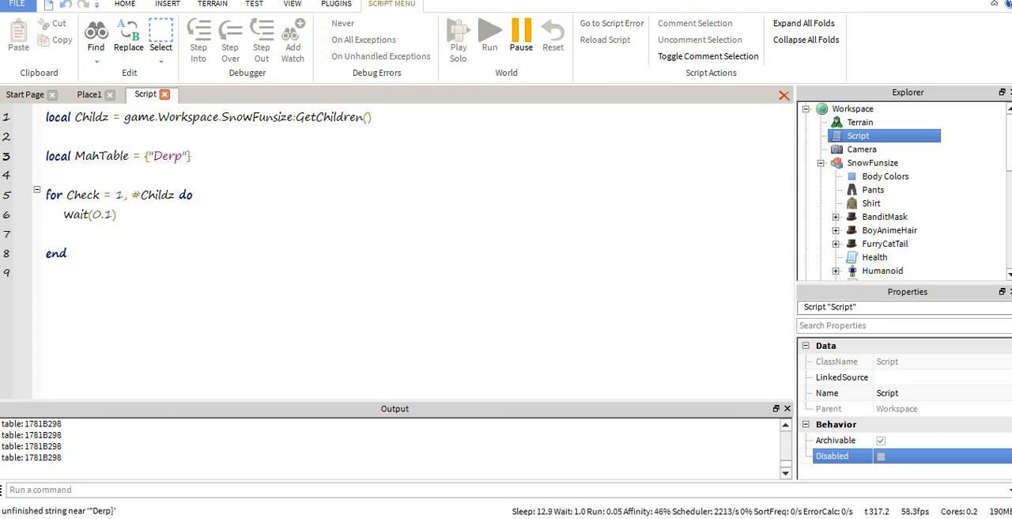
pyautogui.write(', 262, false')
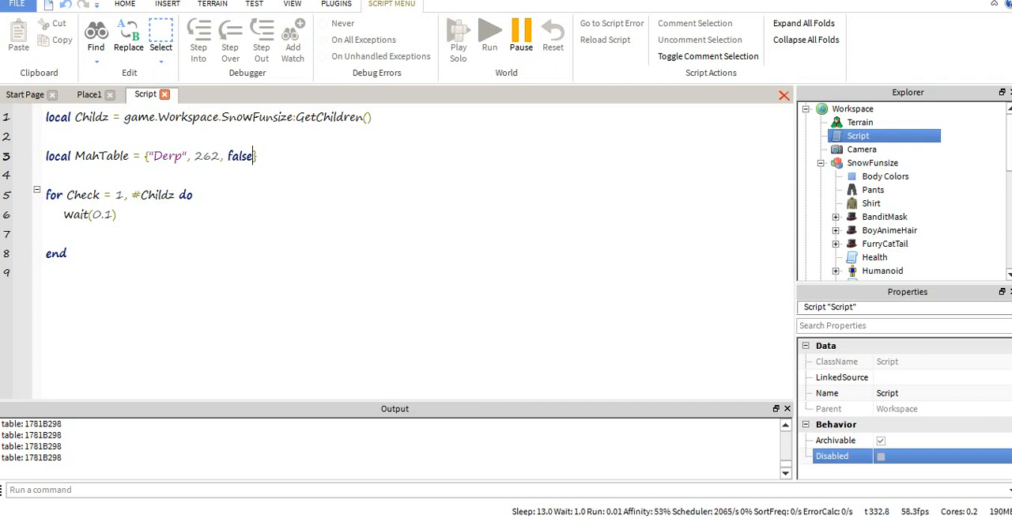
pyautogui.doubleClick(167, 156)
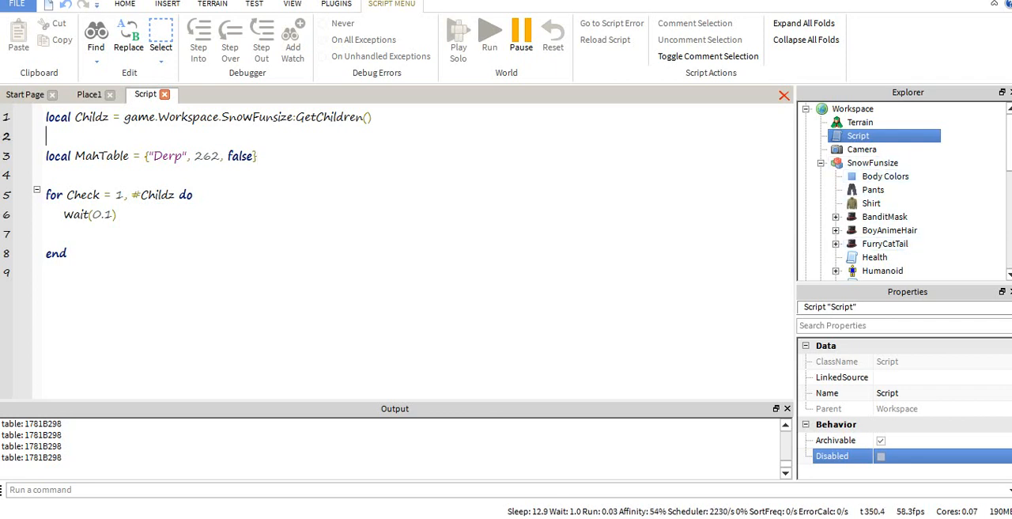
# - Replace MahTable's contents with "Pants", "Health" and "Humanoid" entries
pyautogui.moveTo(149, 156); pyautogui.dragTo(253, 156)
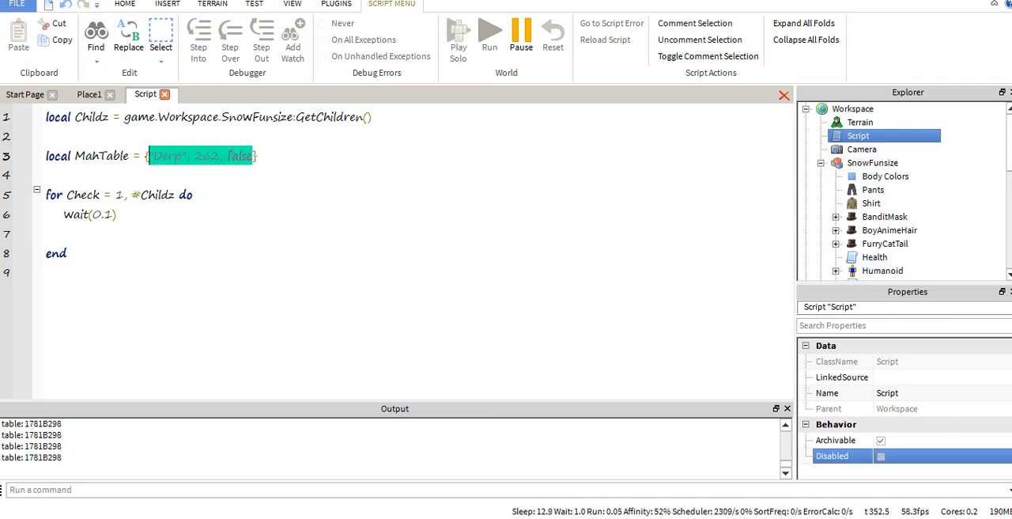
pyautogui.write('"Pants,}')
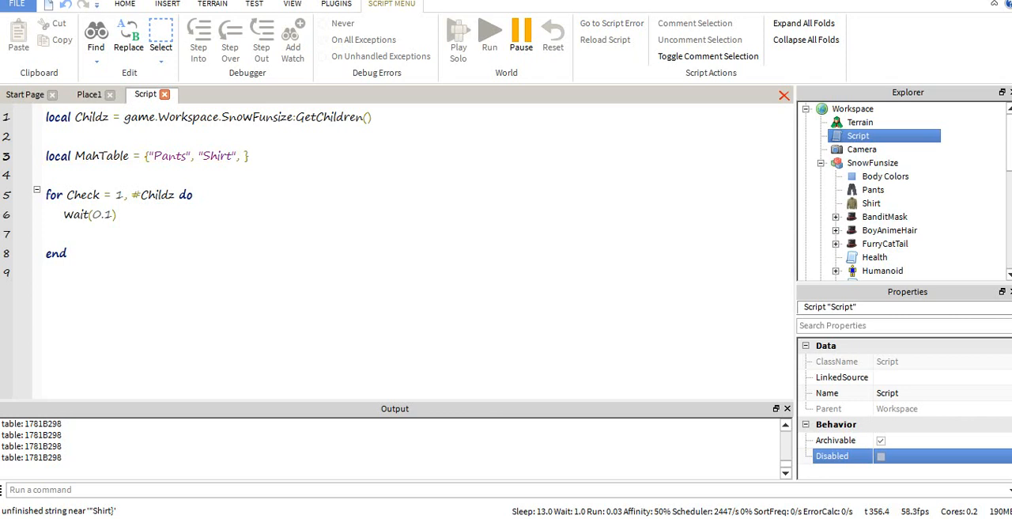
pyautogui.write('"Health",')
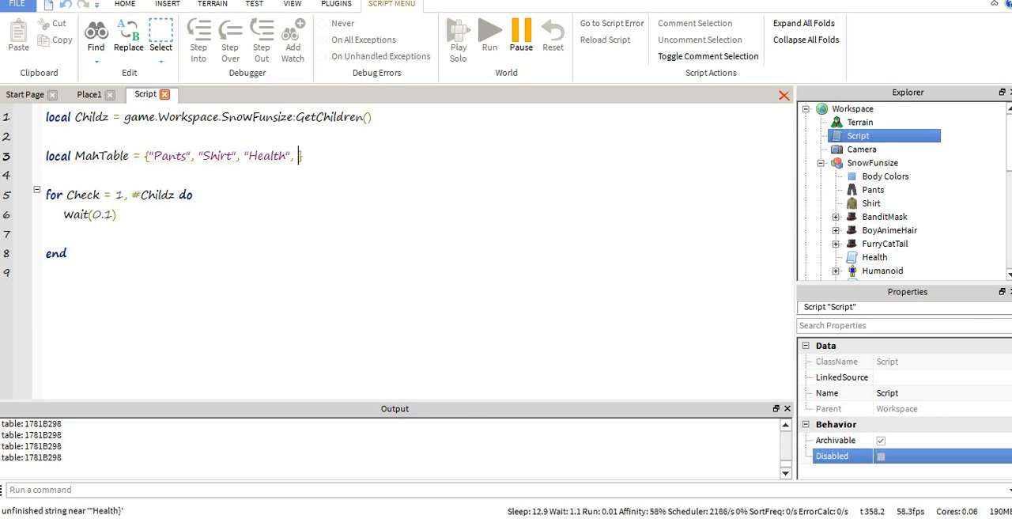
pyautogui.write('"Humanoidf"}')
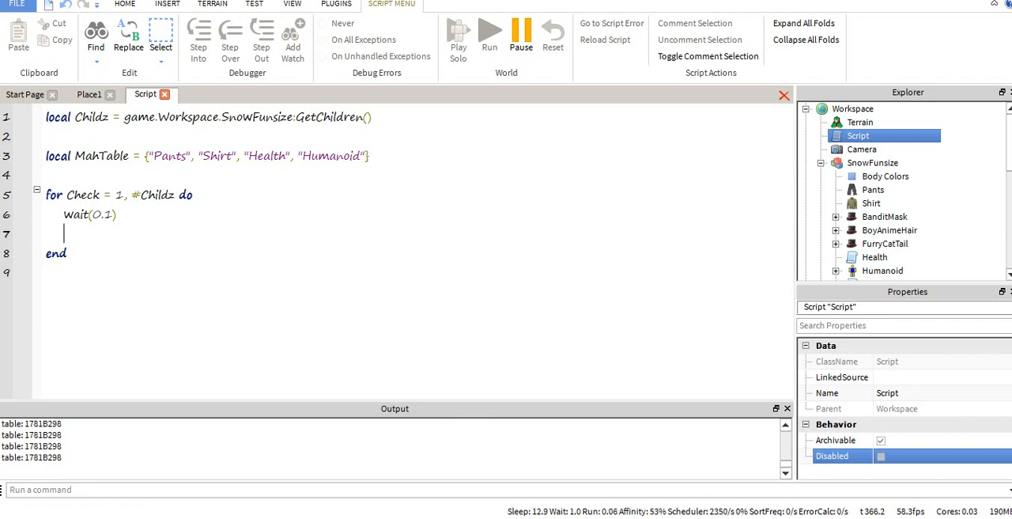
# - Index children as Childz[Check] and print MahTable[math.random(1,5)] in the loop
pyautogui.write('Chil')
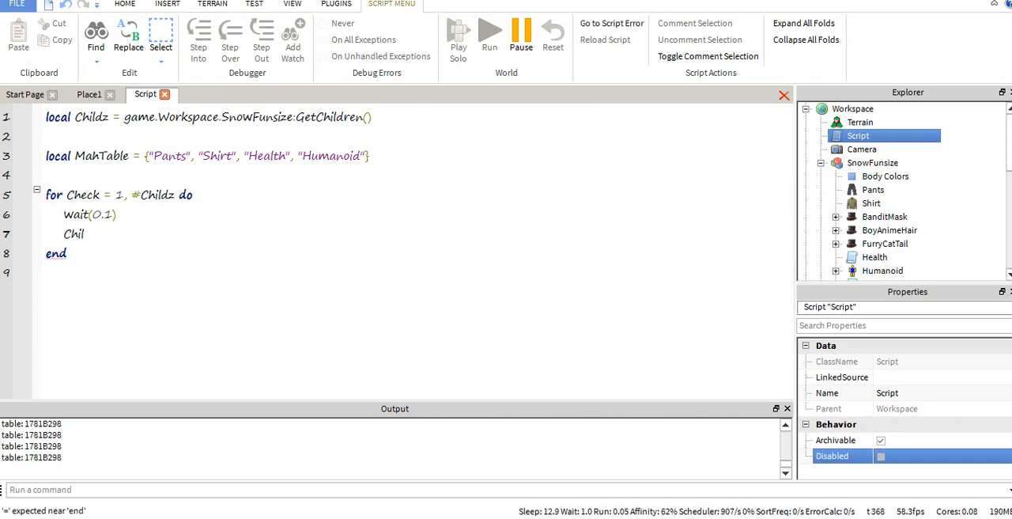
pyautogui.write('dz')
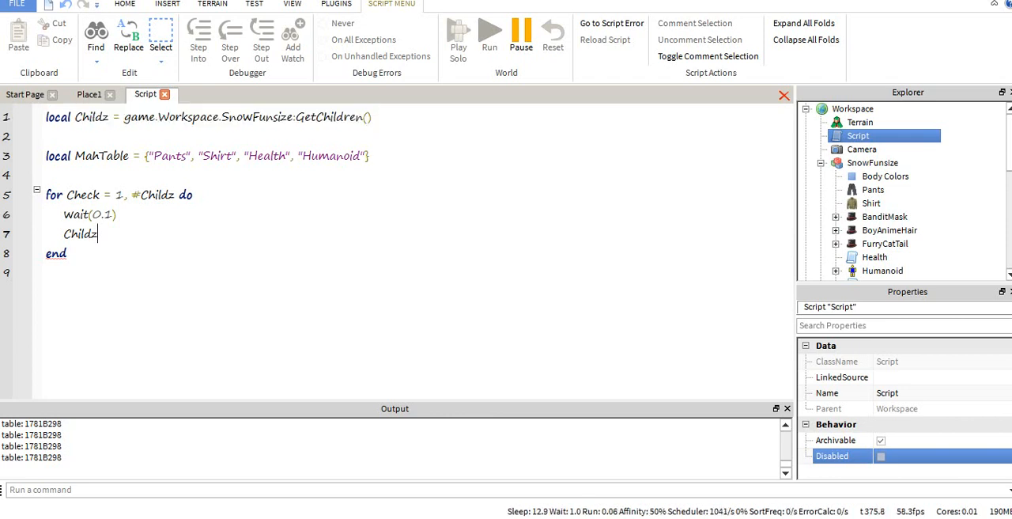
pyautogui.write('[]')
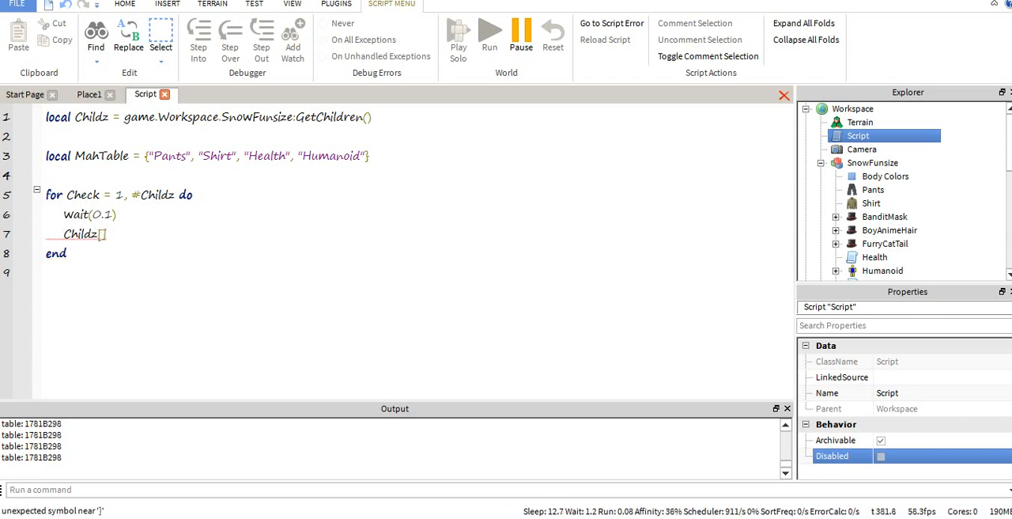
pyautogui.write('print(MahTable[')
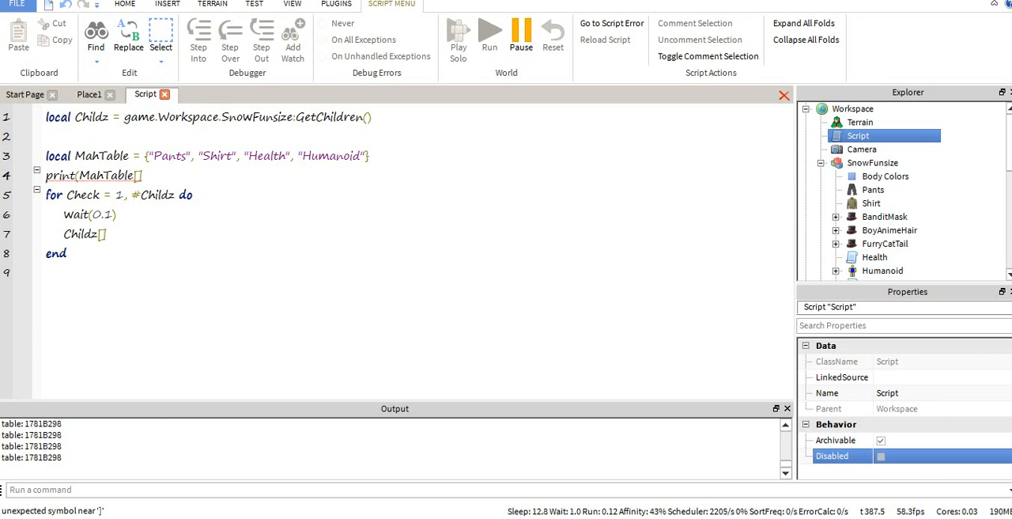
pyautogui.write('math.random(')
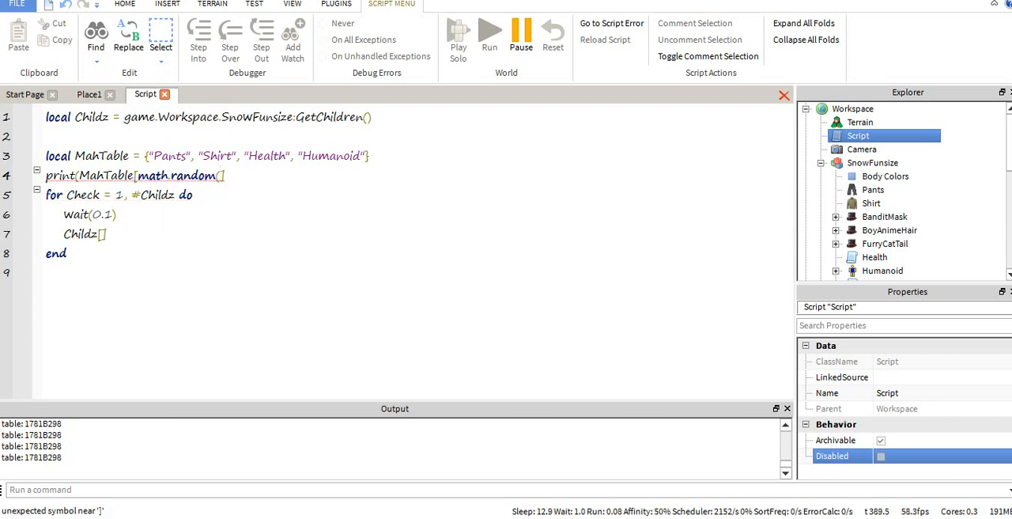
pyautogui.write('1,5)')
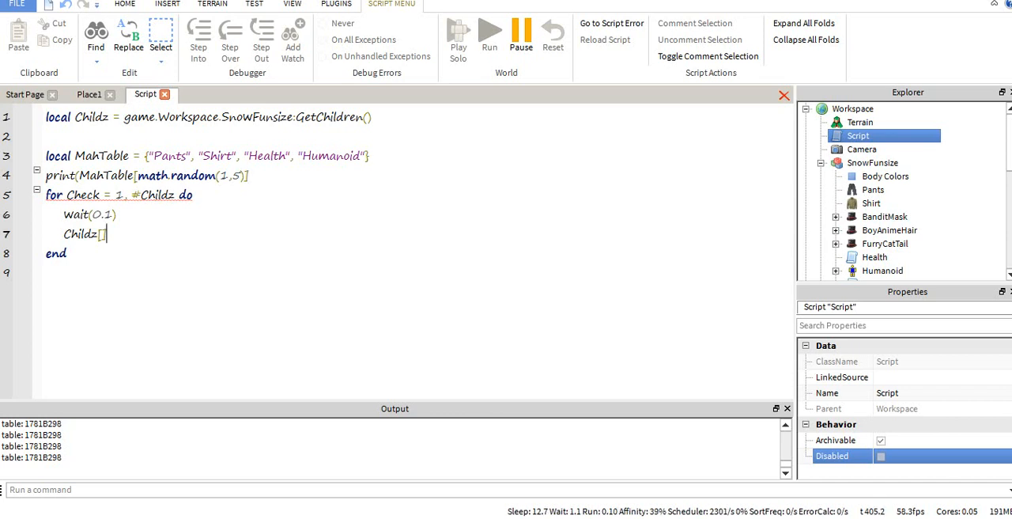
pyautogui.write('Check]')
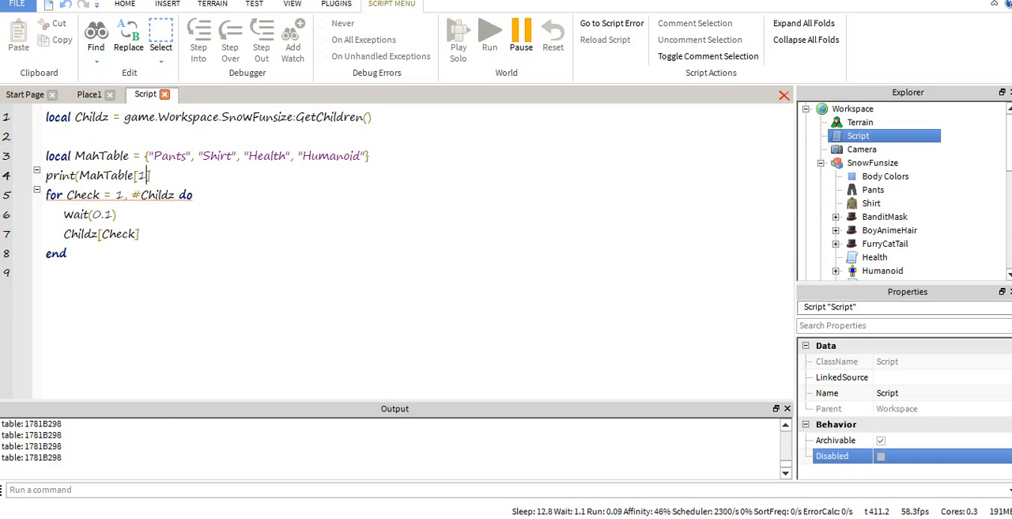
pyautogui.write('math.random(1,5)')
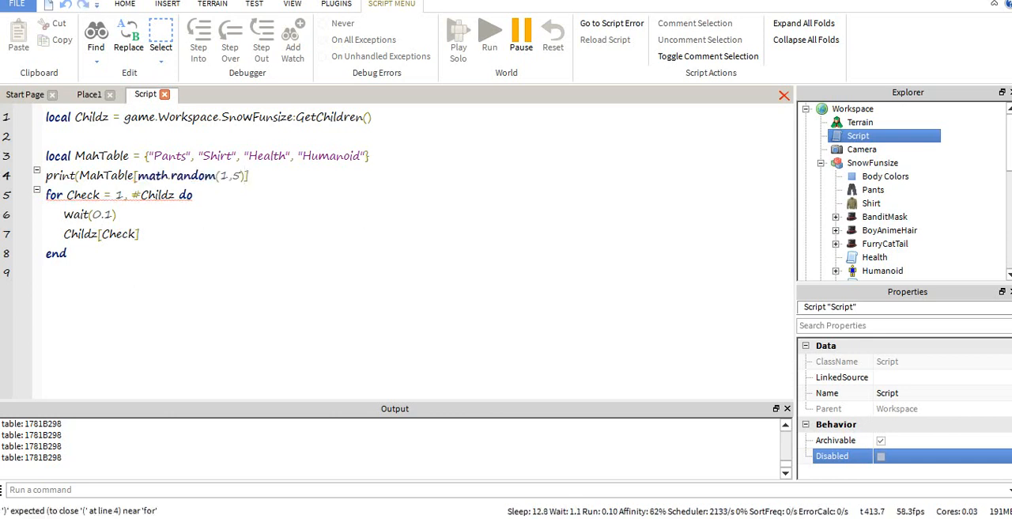
pyautogui.write(')')
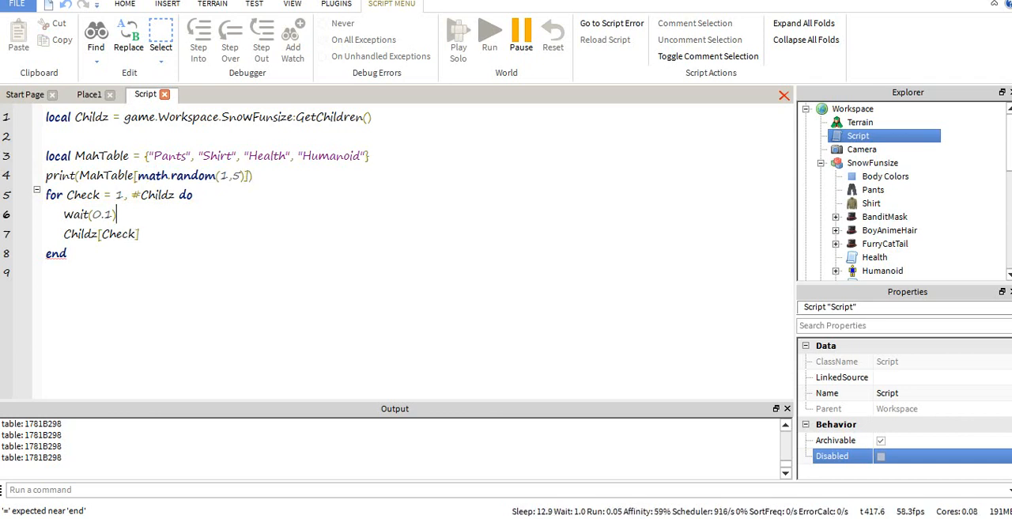
# - Check the syntax error, wrap Childz[Check] in print(), and confirm Shirt and Pants appear in output
pyautogui.click(88, 94)
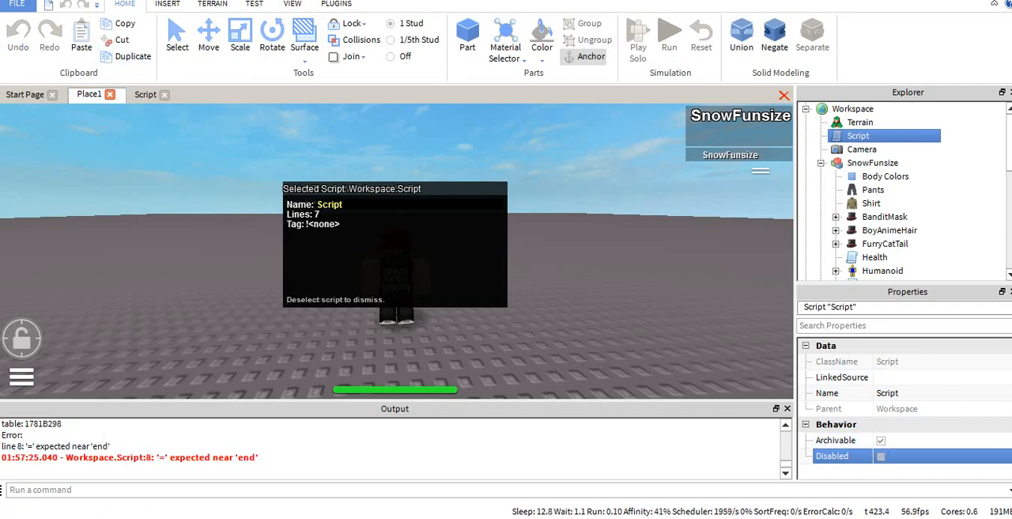
pyautogui.click(145, 94)
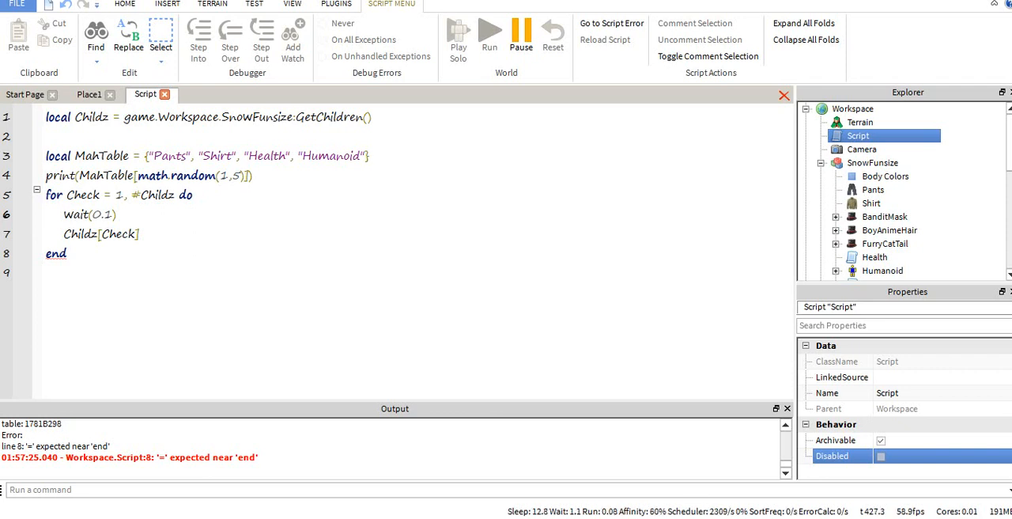
pyautogui.click(65, 234)
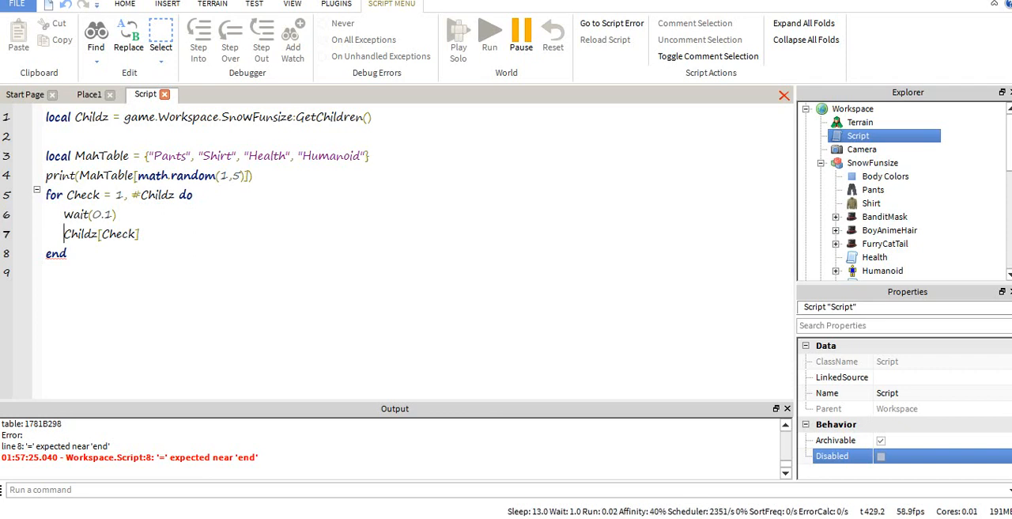
pyautogui.write('print(')
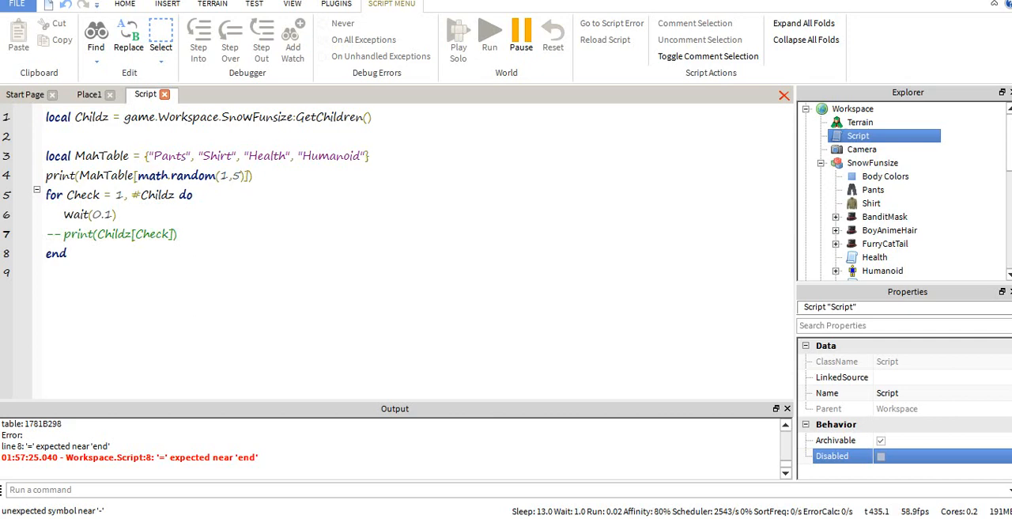
pyautogui.click(89, 94)
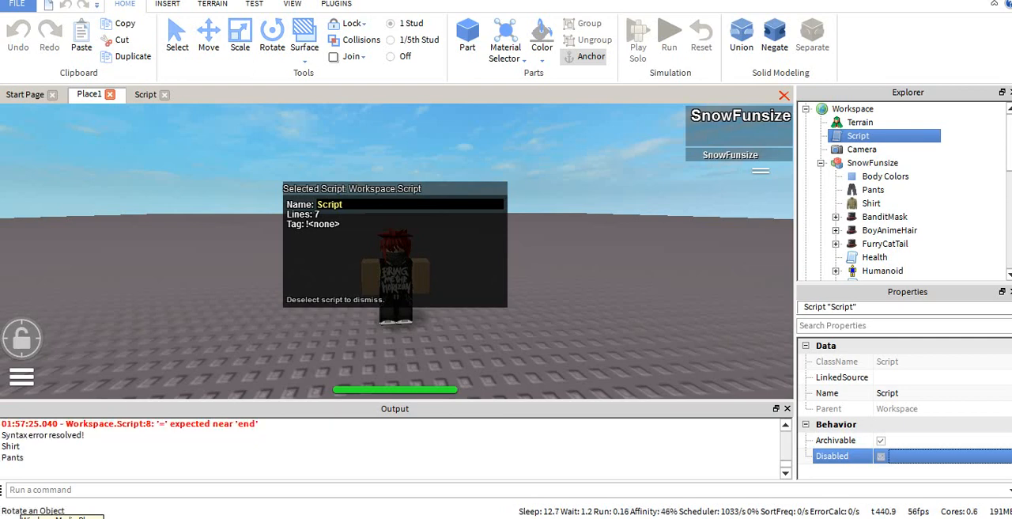
# - Run the place to list every SnowFunsize child, then comment out the random MahTable print
pyautogui.click(144, 94)
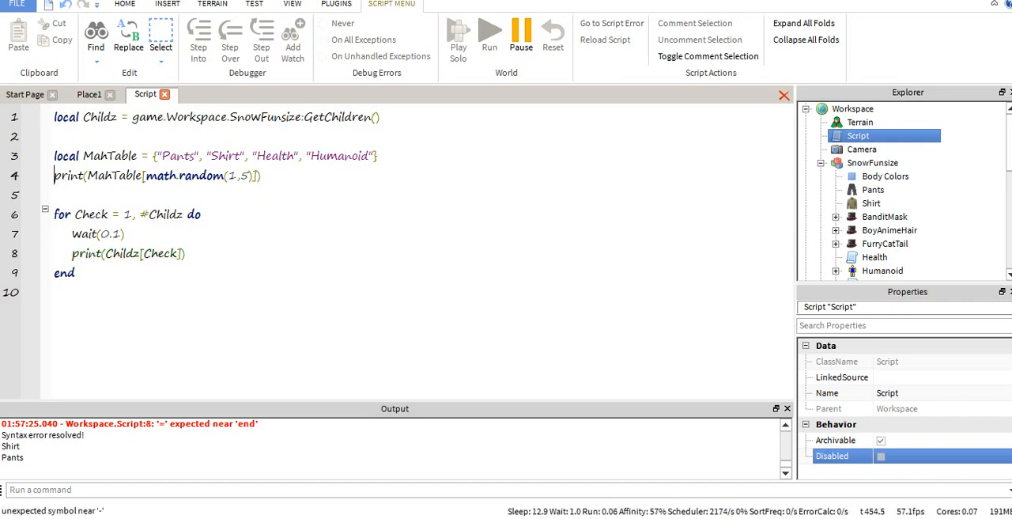
pyautogui.click(89, 95)
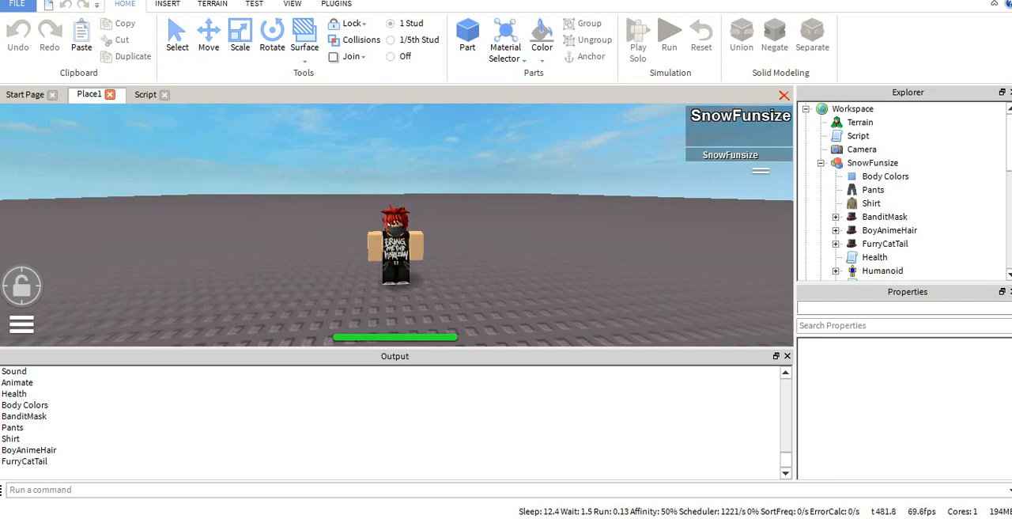
pyautogui.click(145, 94)
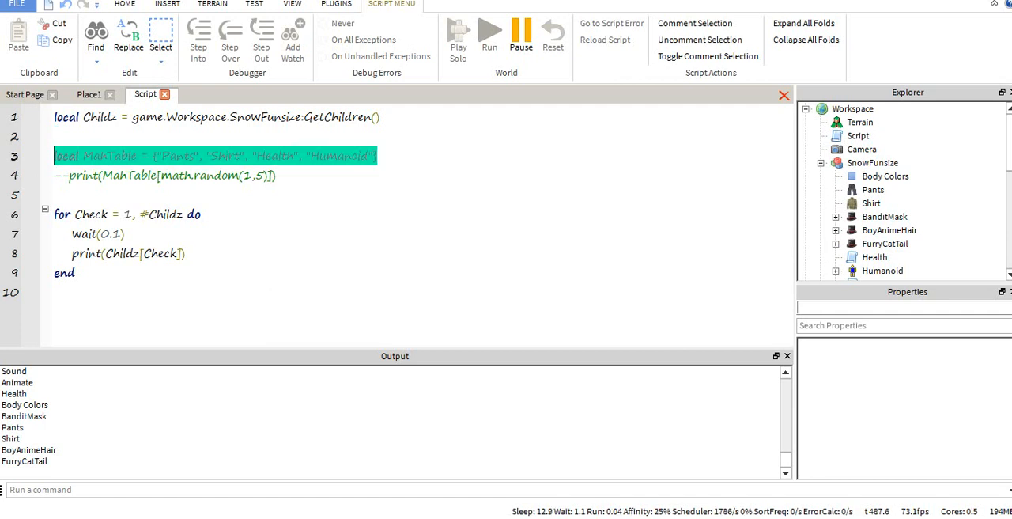
# - Inside the loop, add 'if Childz[Check].ClassName == "Part" then' setting BrickColor to BrickColor.new("Black")
pyautogui.click(346, 156)
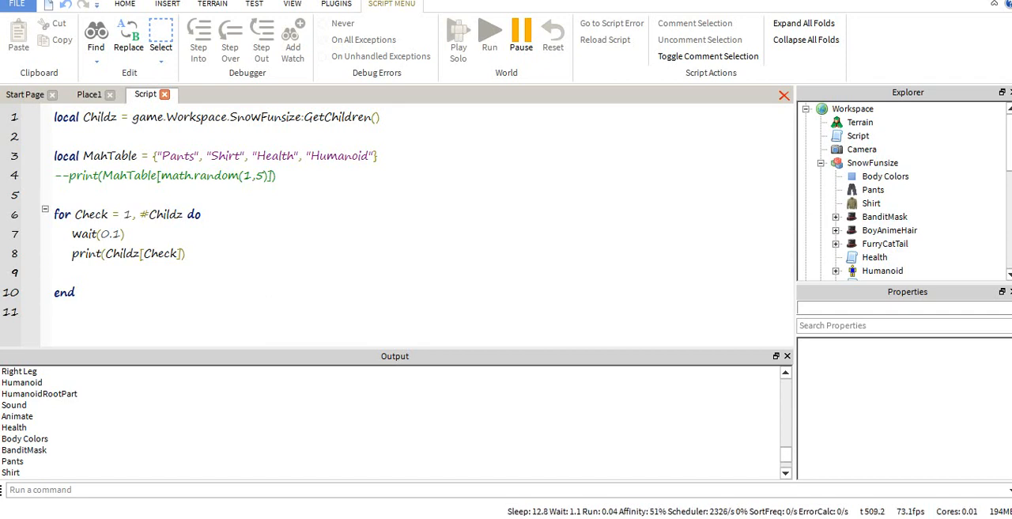
pyautogui.write('if')
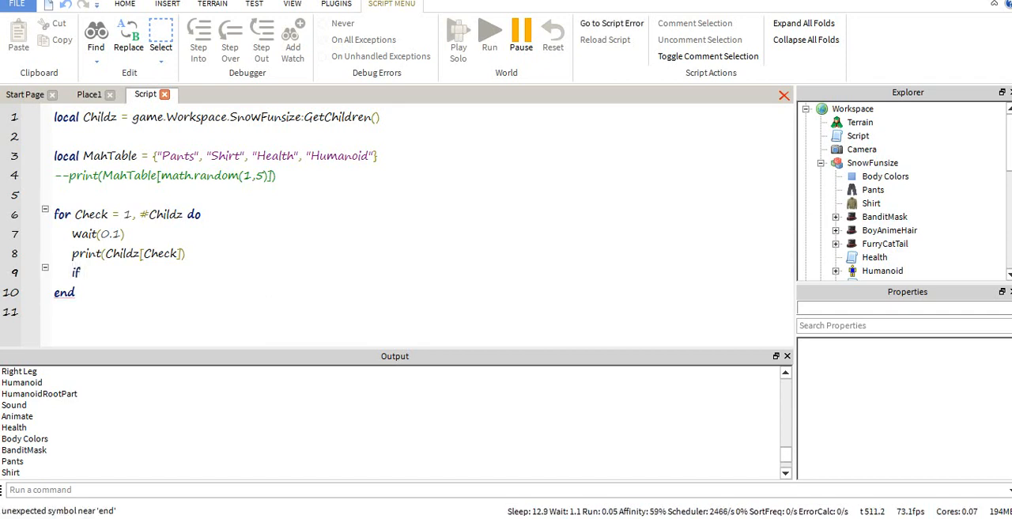
pyautogui.write('Childz')
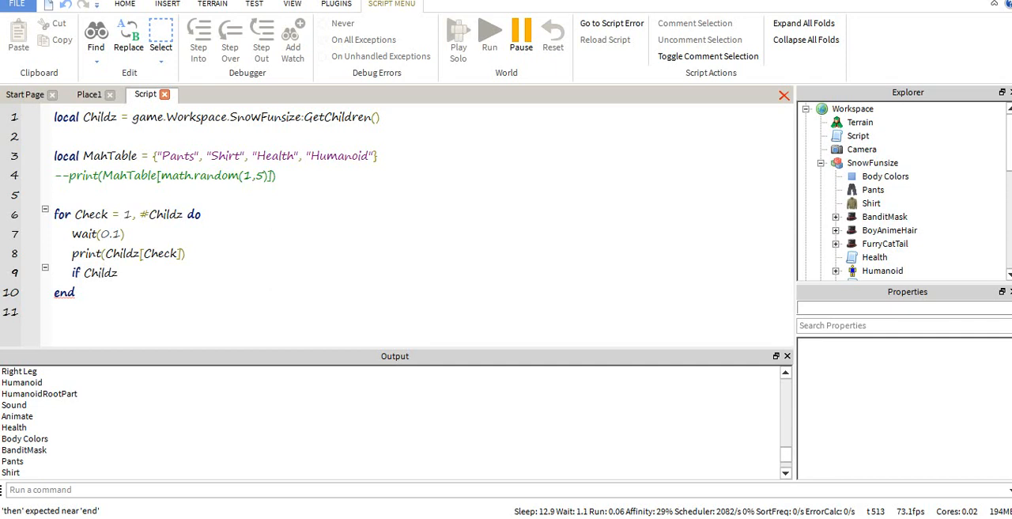
pyautogui.write('[Check')
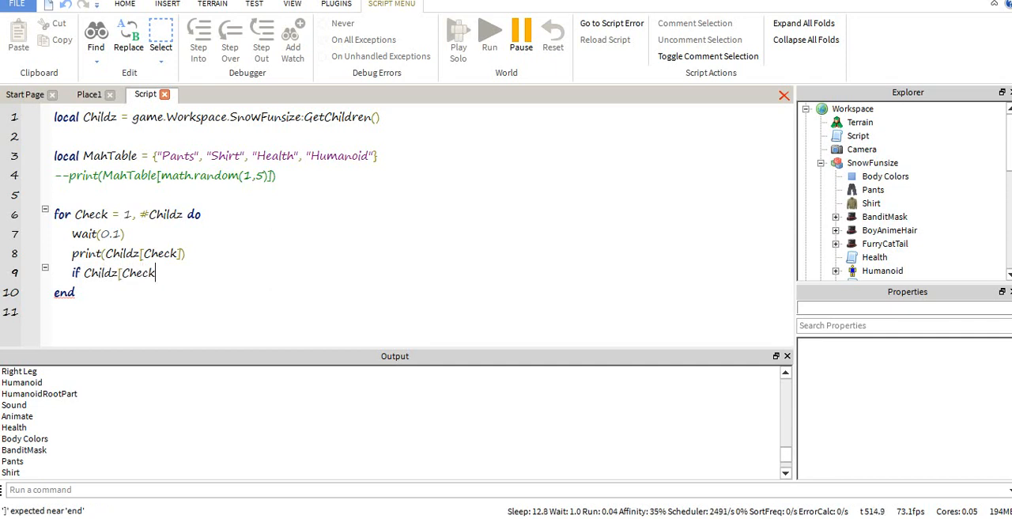
pyautogui.write('.ClassNna')
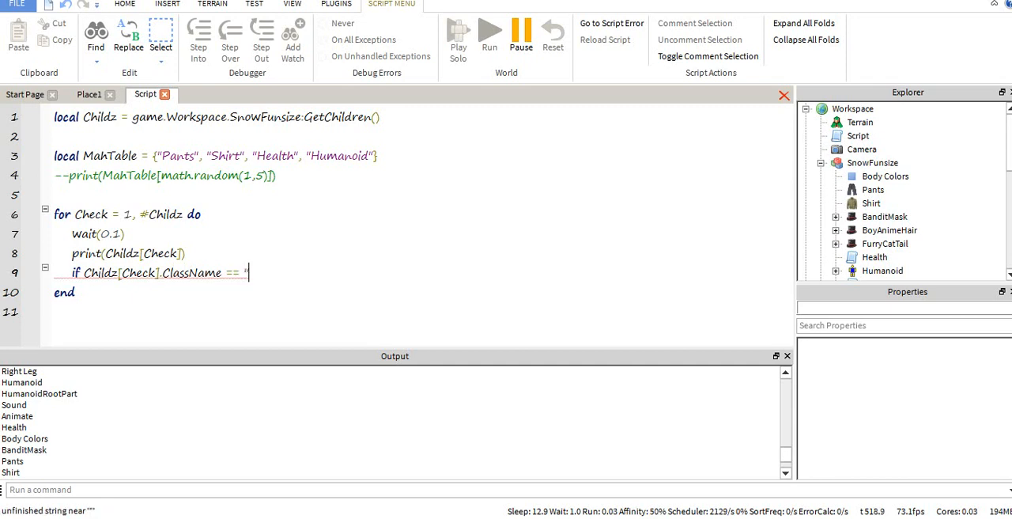
pyautogui.write('Part" then')
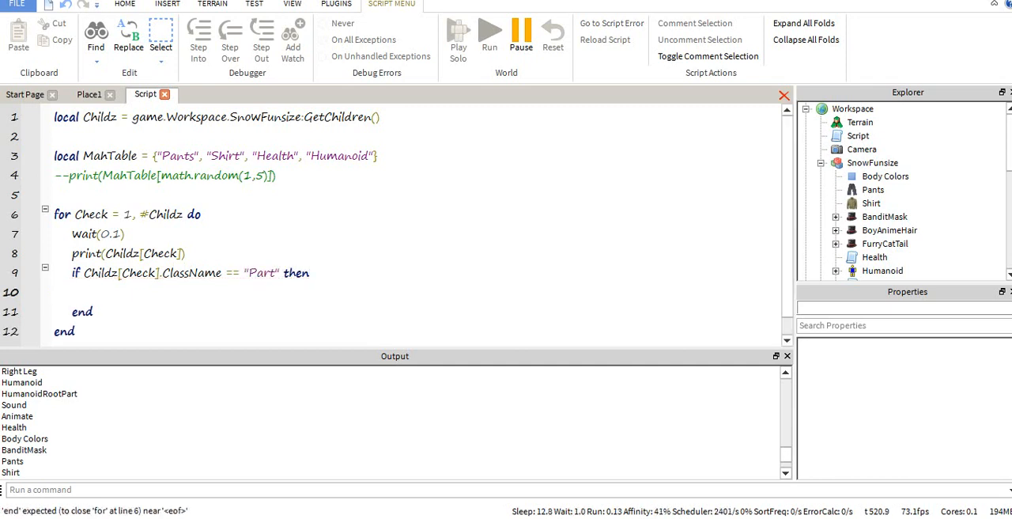
pyautogui.write('Childz[')
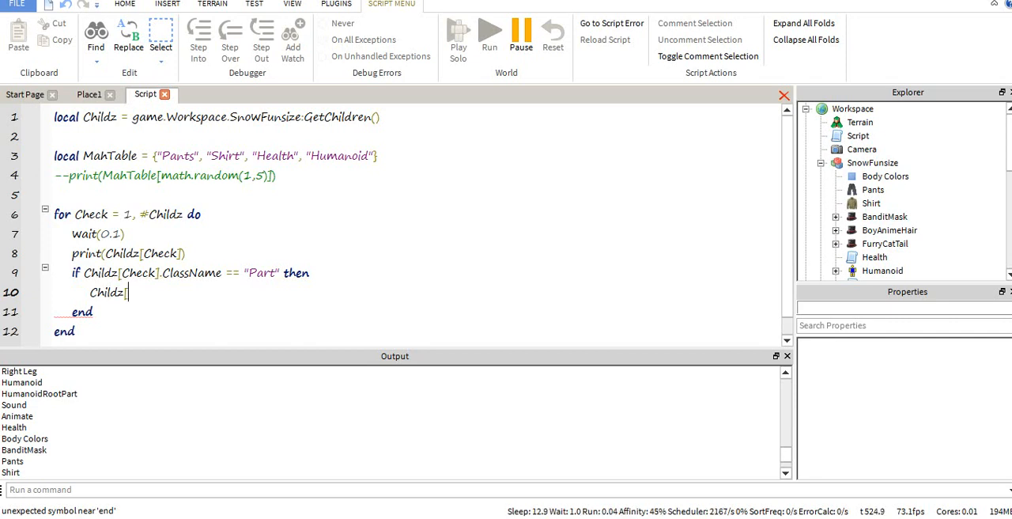
pyautogui.write('Check')
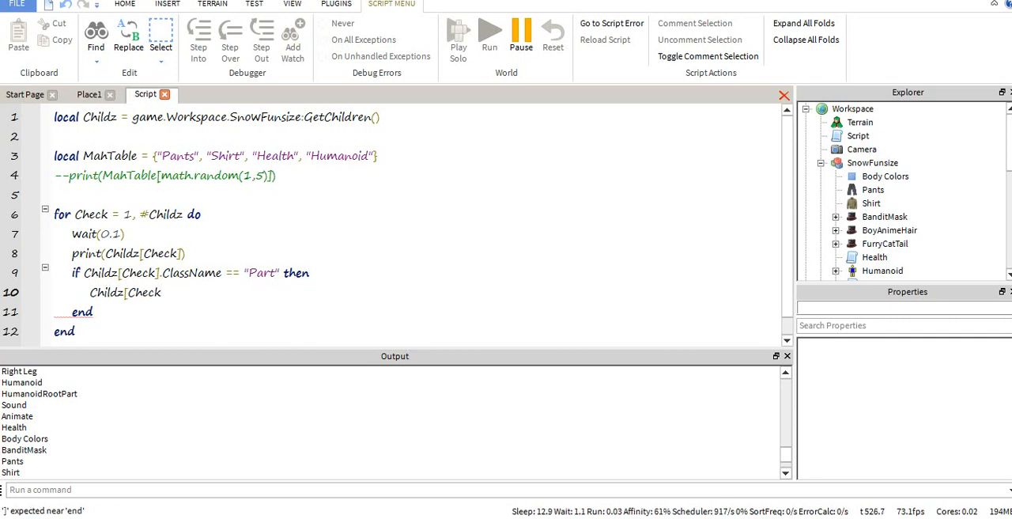
pyautogui.write('.BrickColor = BrickColor.new(')
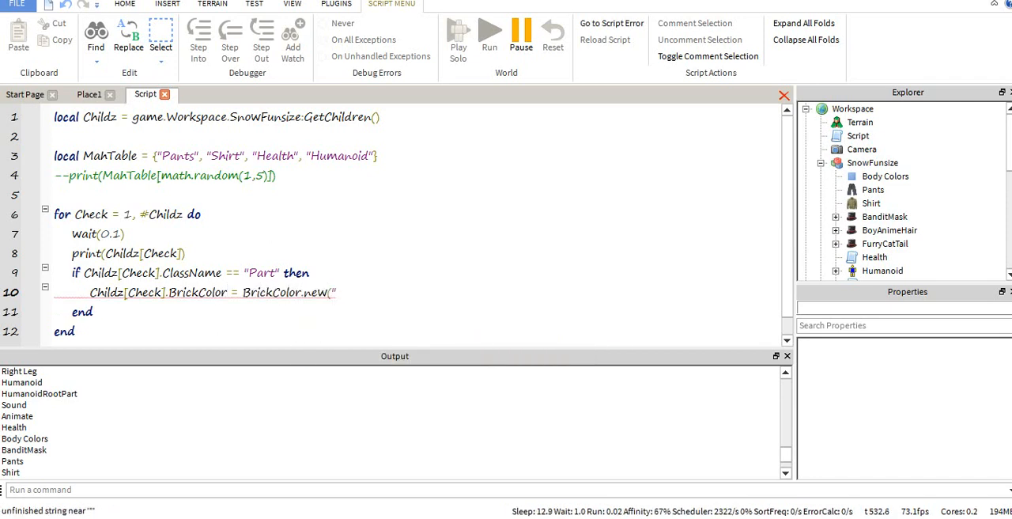
pyautogui.write('Black")')
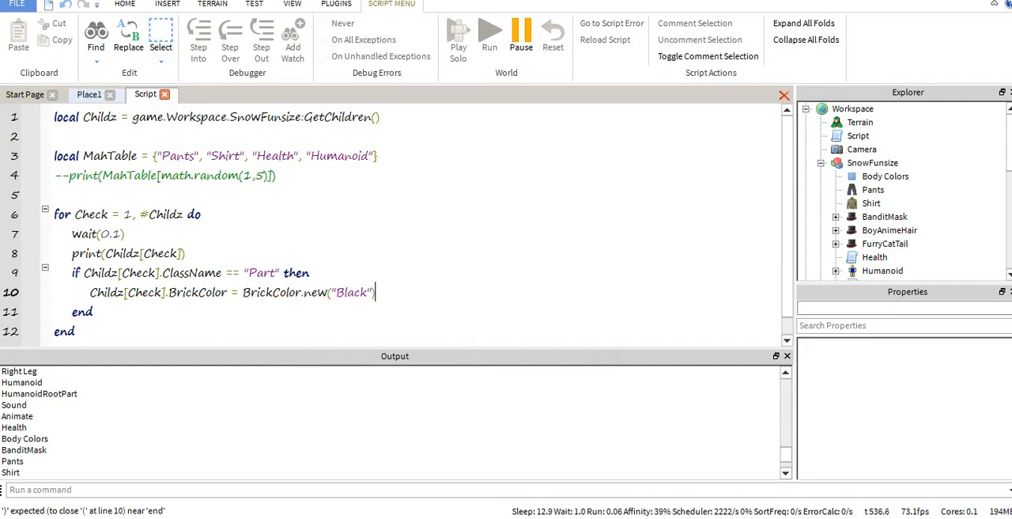
# - In the running place, browse SnowFunsize's children, select Workspace's Script, and open the pause menu with Esc
pyautogui.click(88, 94)
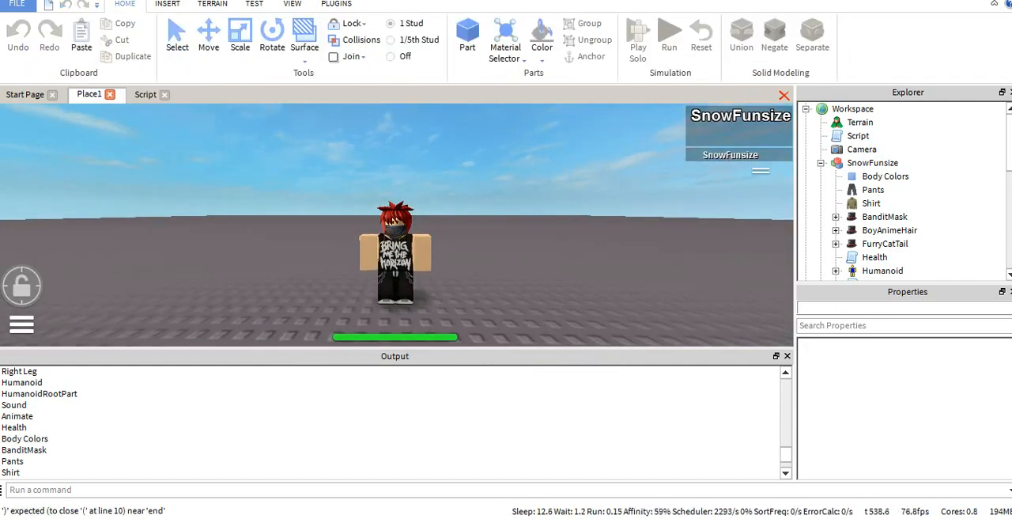
pyautogui.click(885, 176)
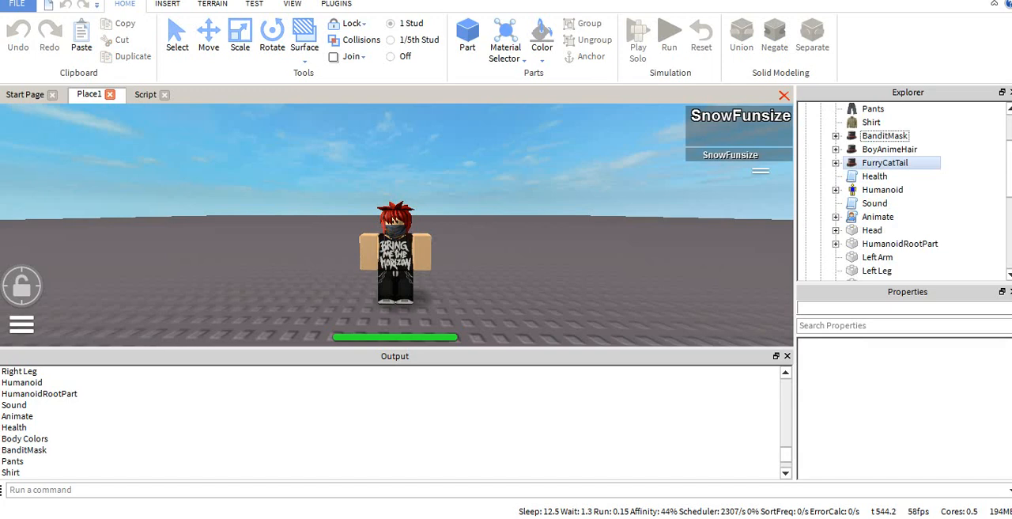
pyautogui.click(858, 135)
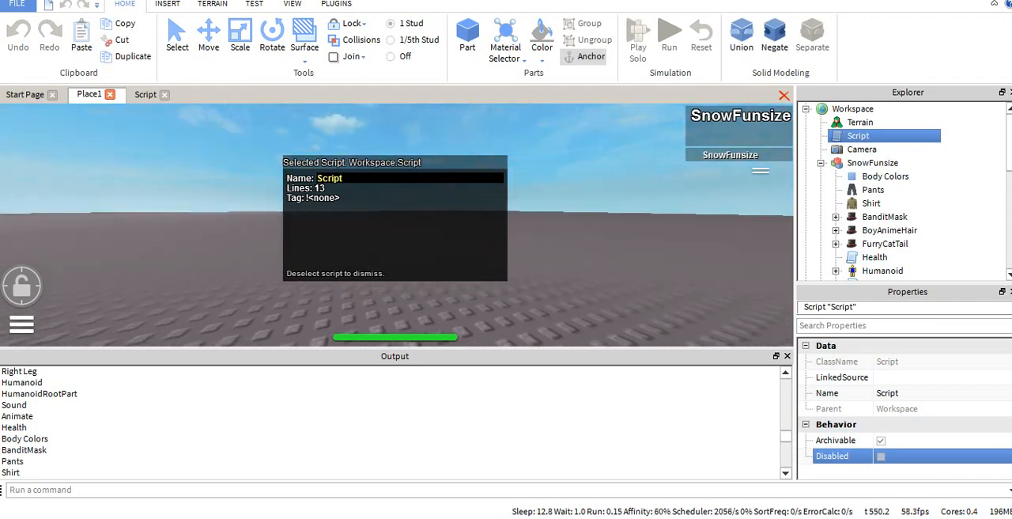
pyautogui.press('Escape')
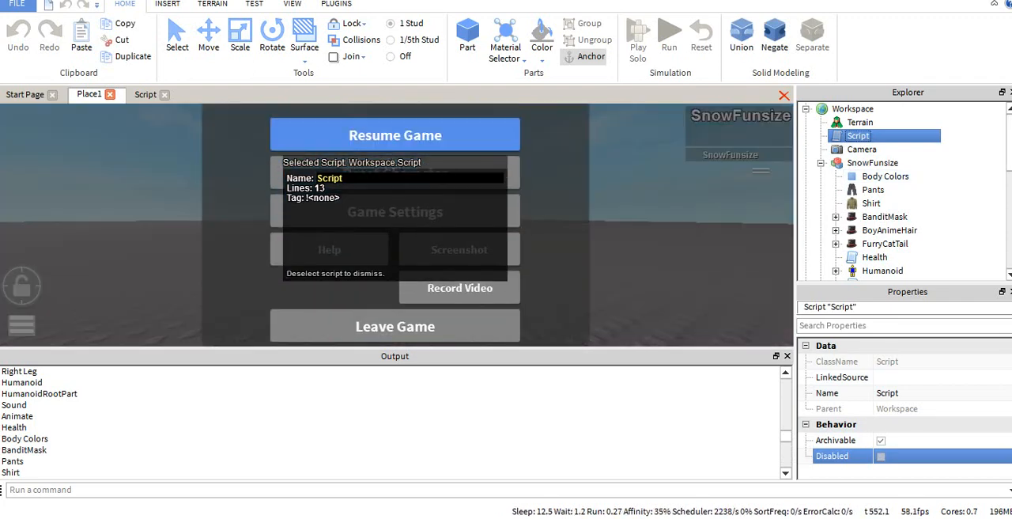